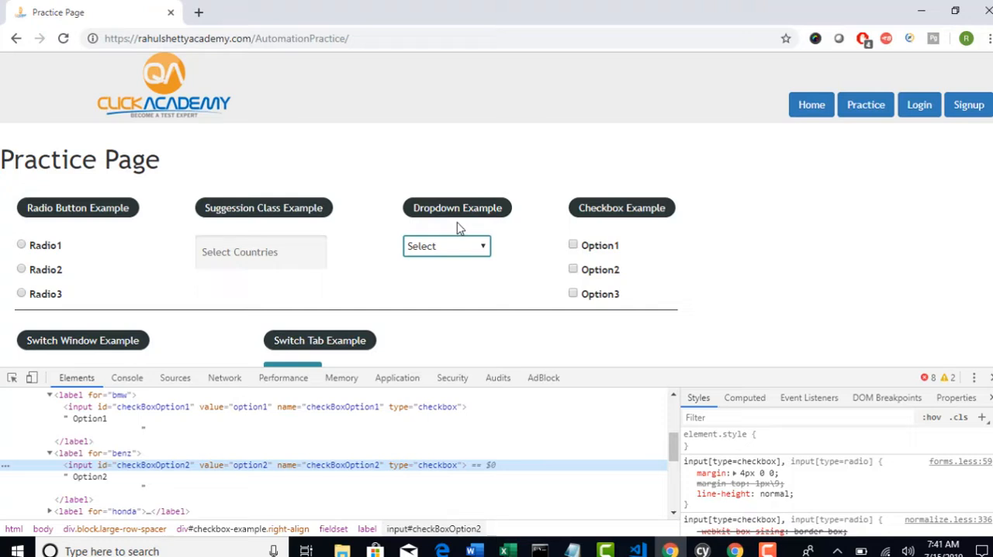
mouse_move(467, 270)
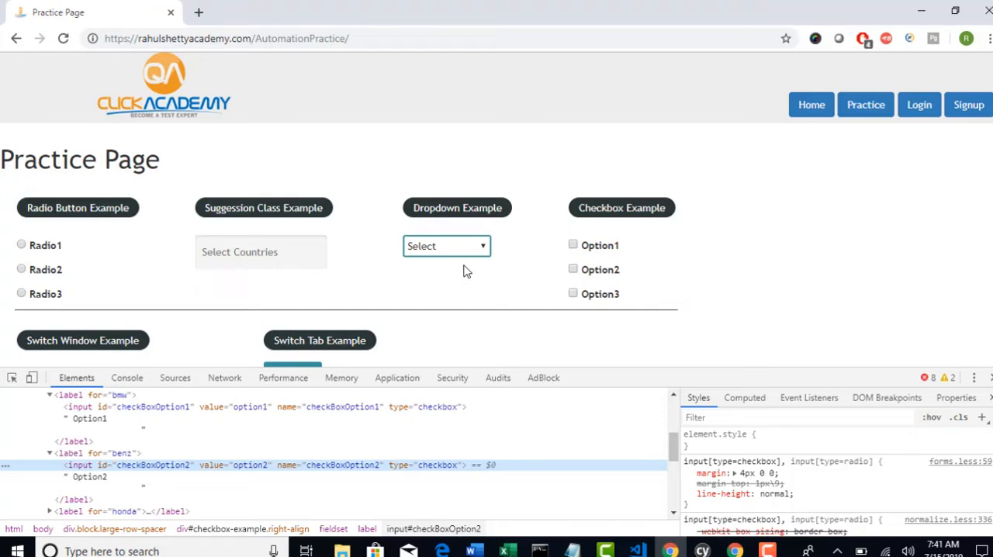
- Enter 'ind' in the suggestion box and choose India from the country suggestions
left_click(447, 245)
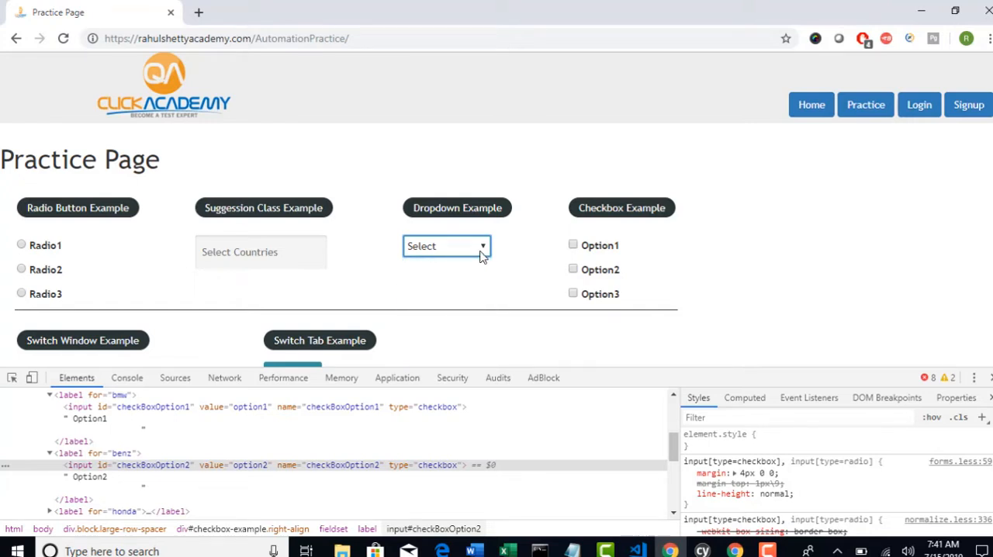
left_click(447, 245)
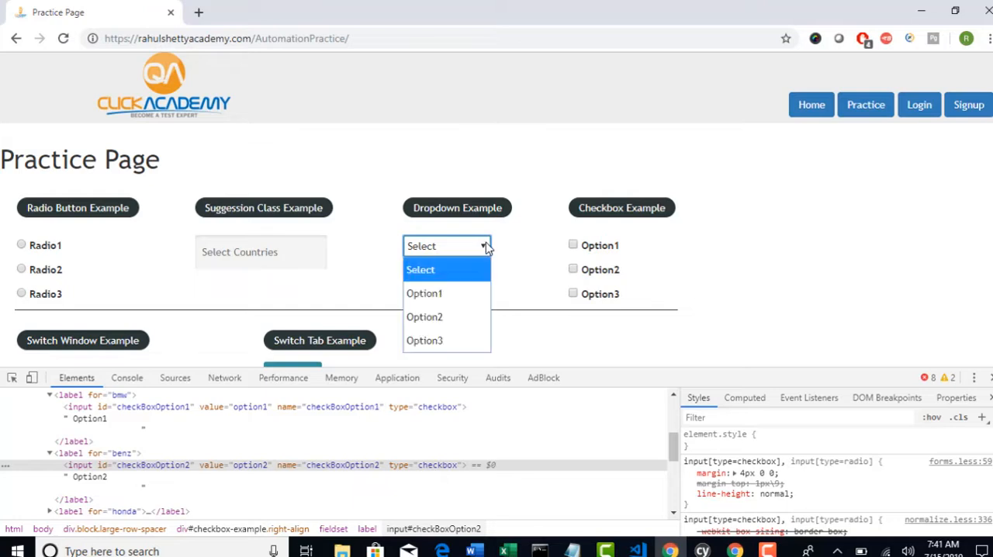
mouse_move(425, 317)
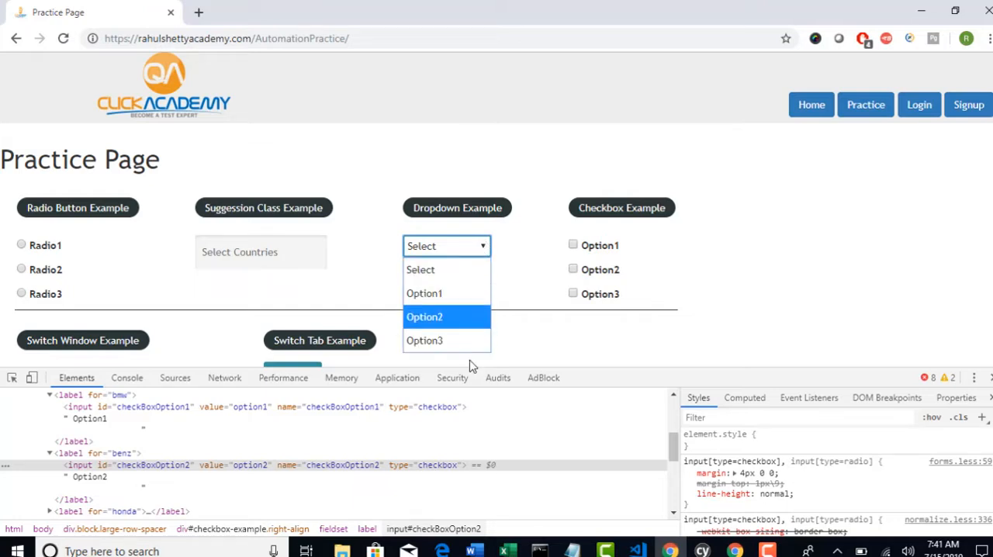
mouse_move(425, 293)
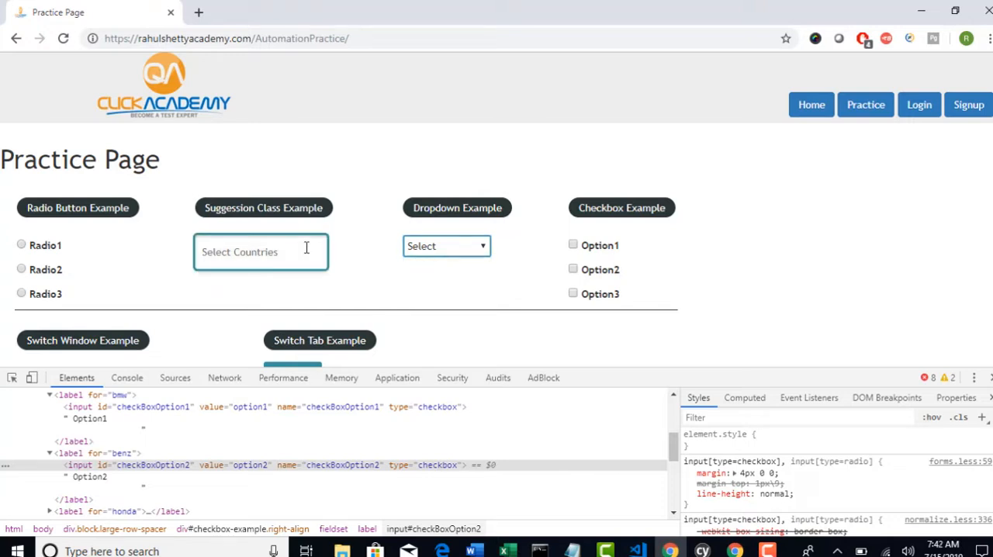
left_click(261, 251)
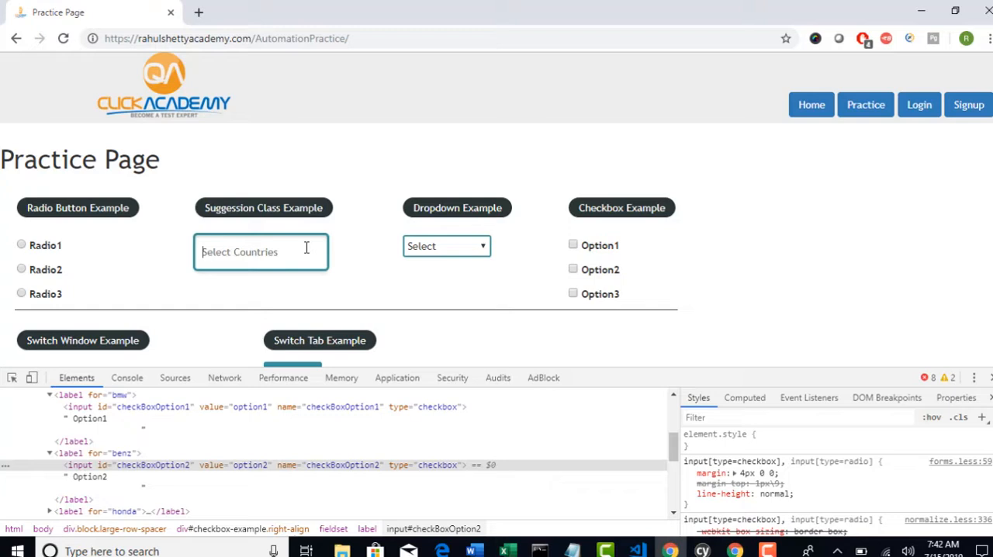
type("india")
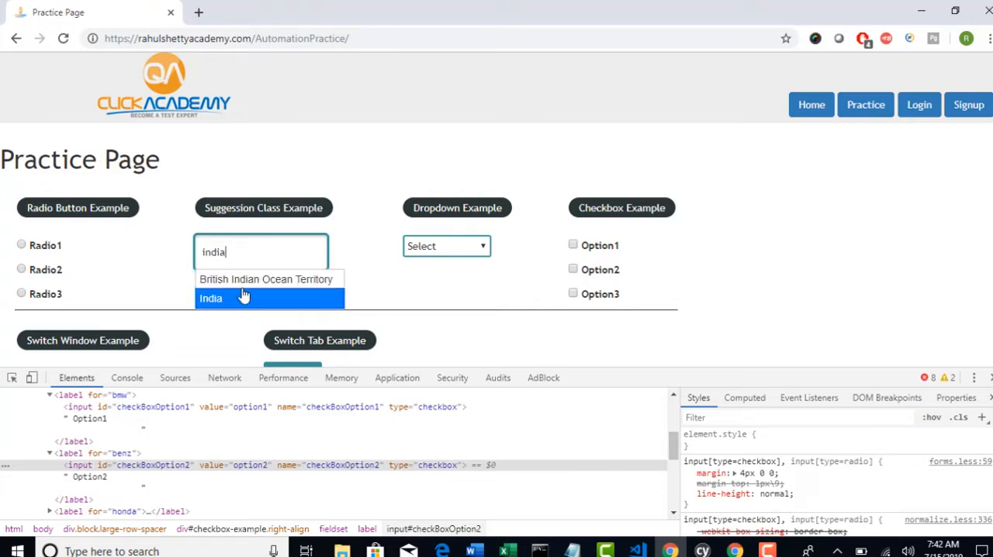
mouse_move(373, 283)
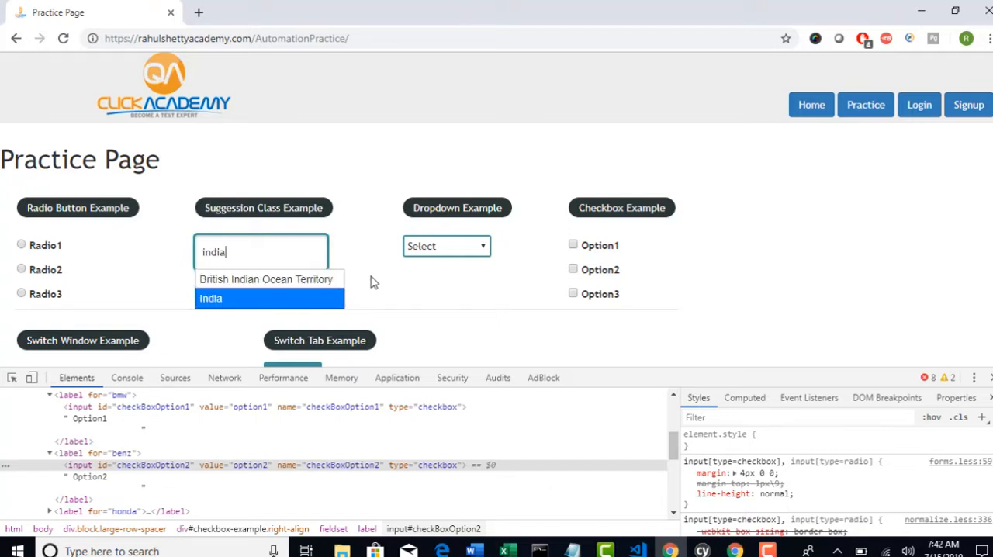
left_click(447, 245)
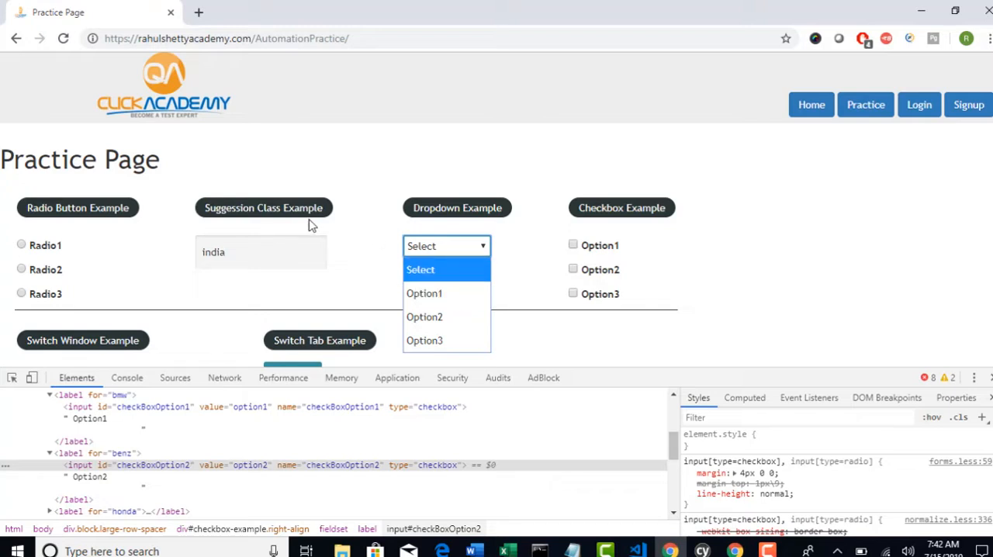
mouse_move(276, 183)
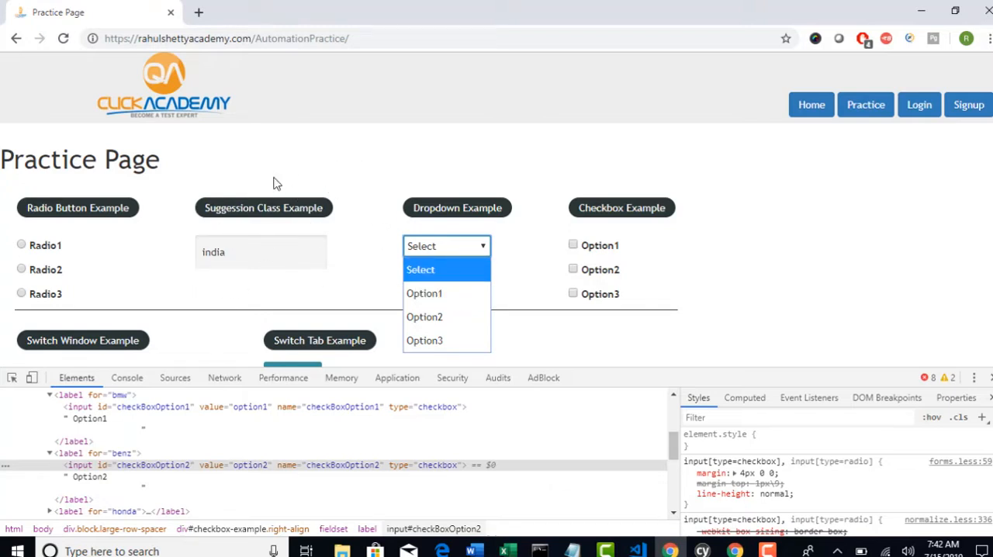
mouse_move(468, 330)
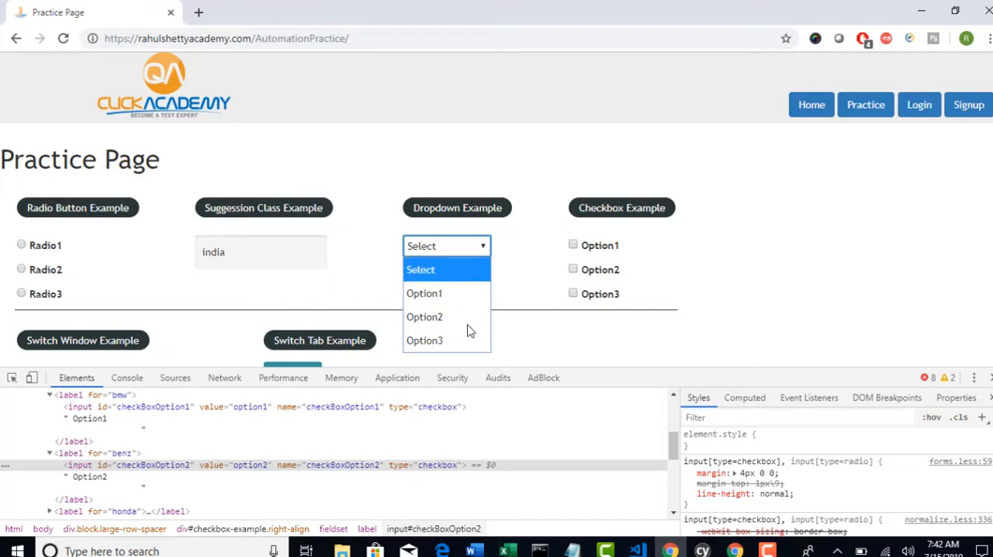
- Choose Option1 in the Dropdown Example select
left_click(425, 293)
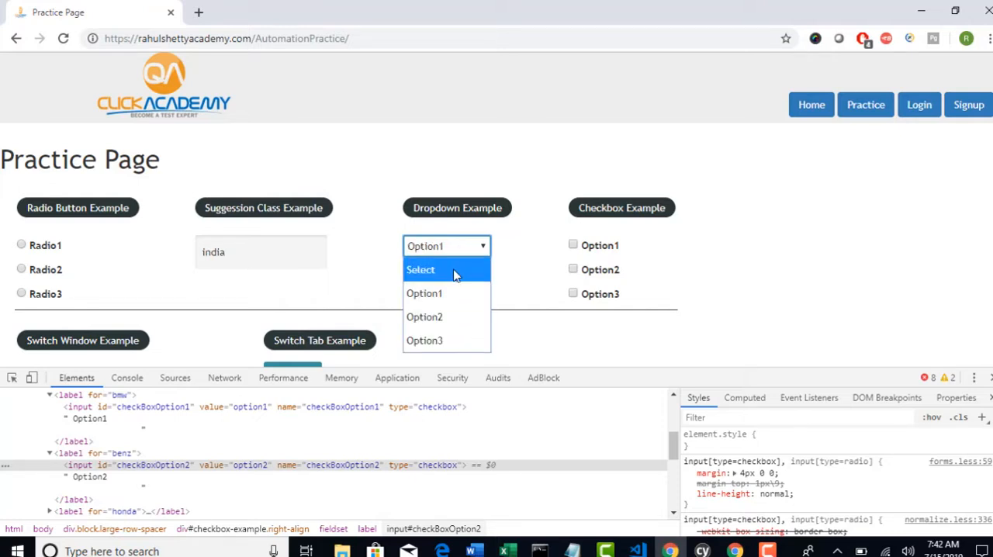
mouse_move(453, 317)
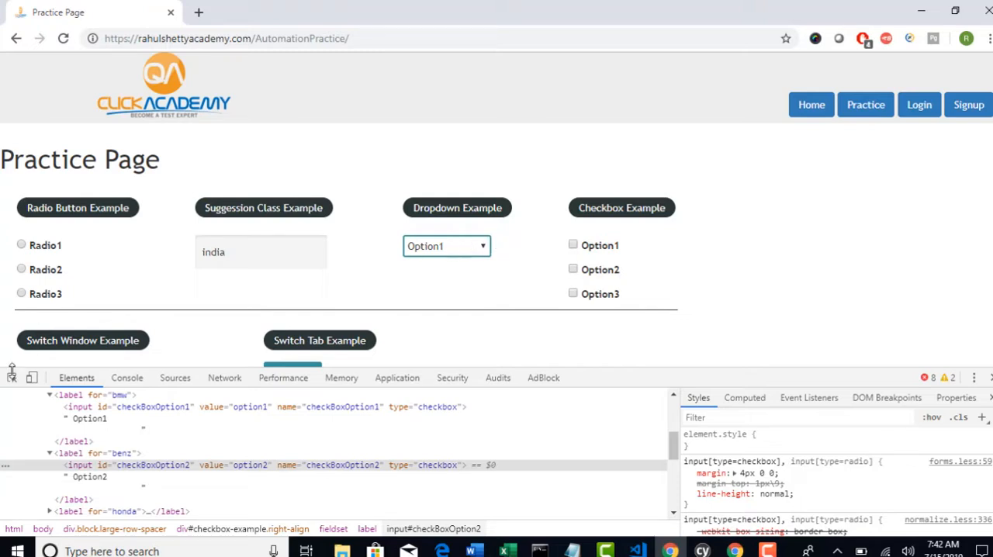
mouse_move(12, 377)
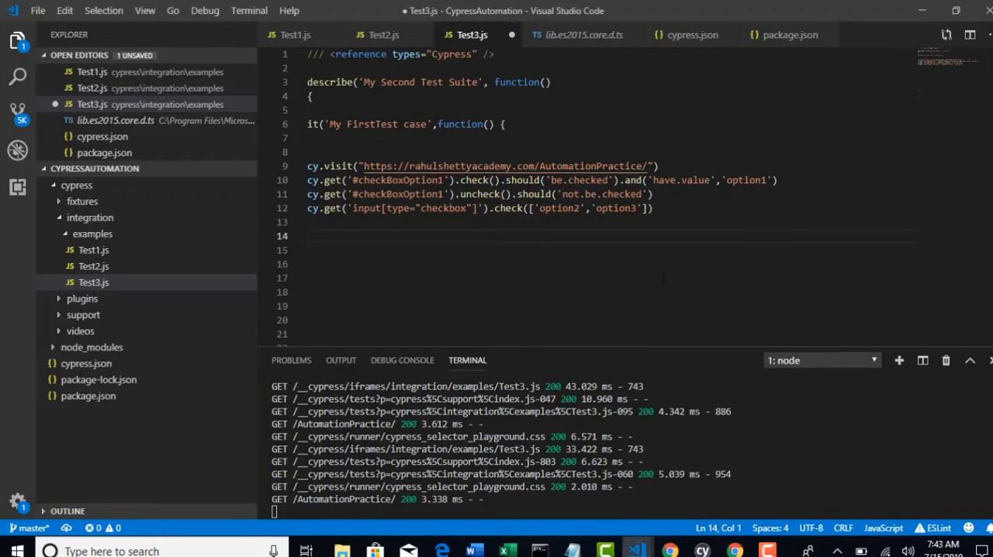
- Add '//Static Dropdown' after the checkbox lines and '//Check boxes' above cy.visit, then begin a cy. line
type("//")
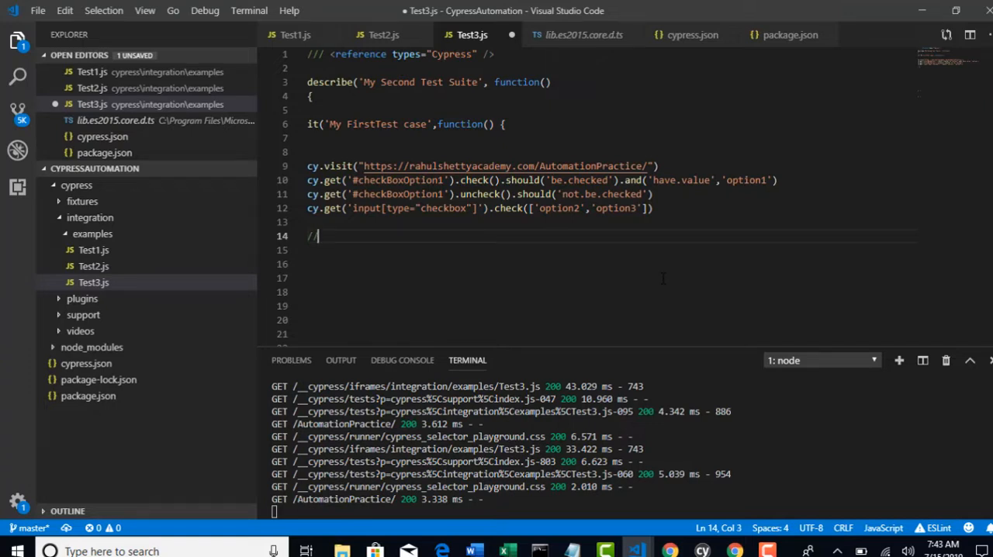
type("Stati")
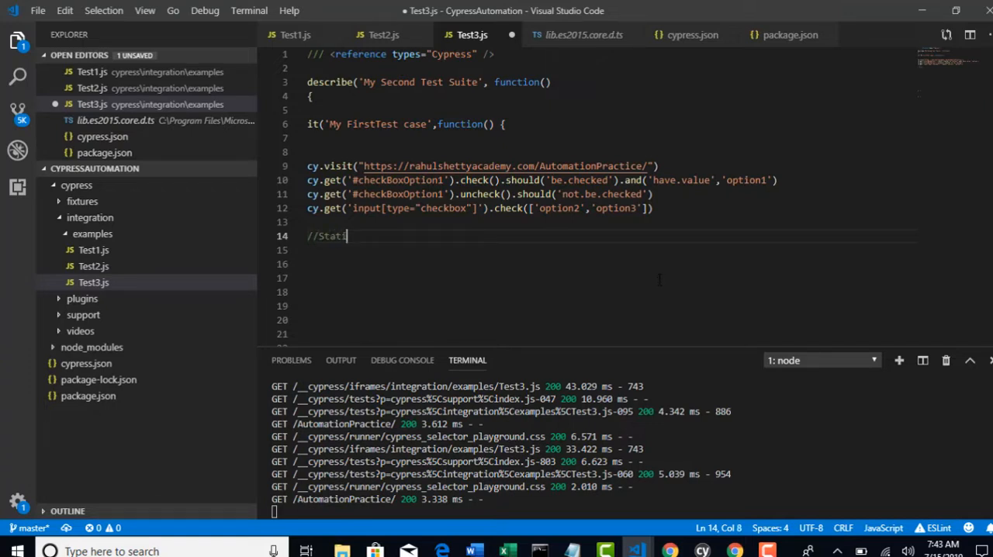
type("c Dropdown")
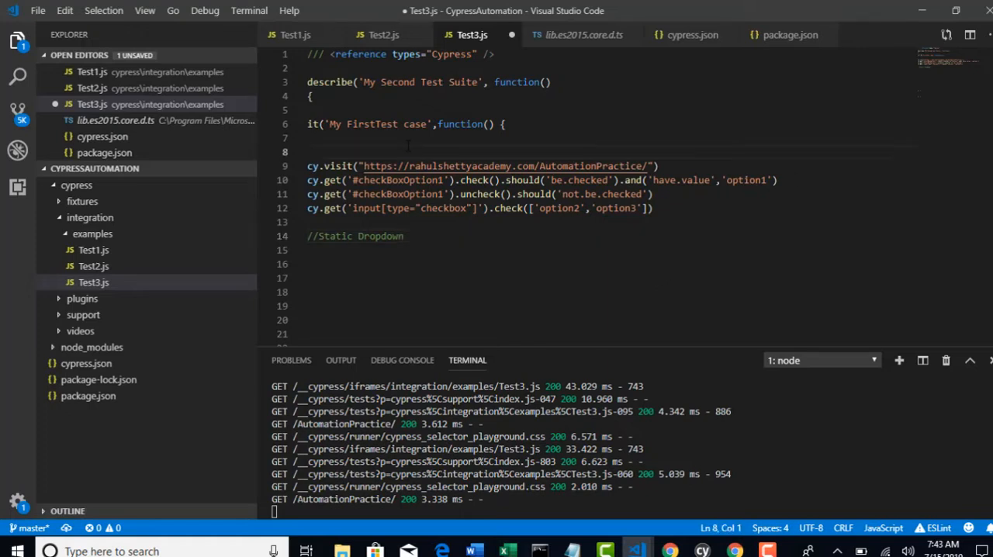
type("//Check")
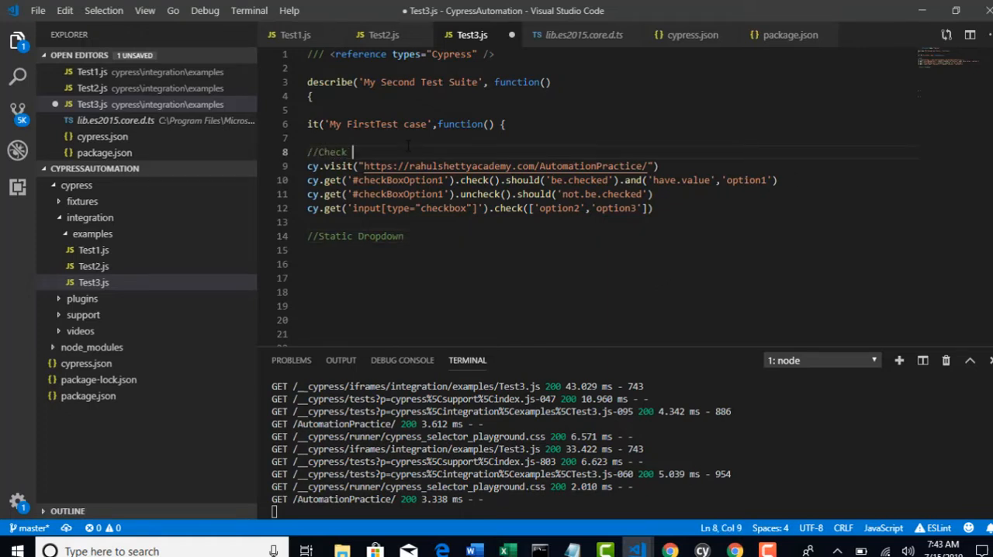
type("boxes")
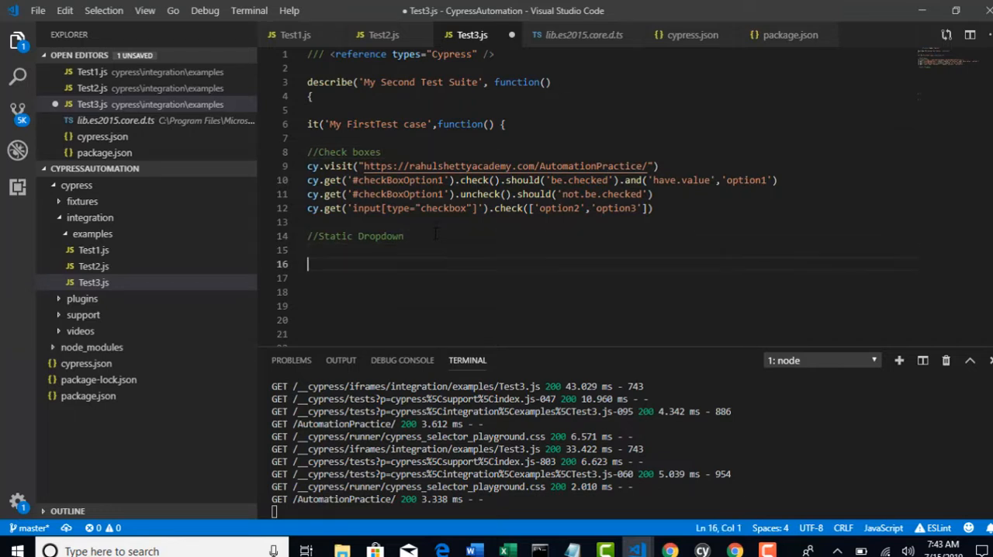
type("cy.")
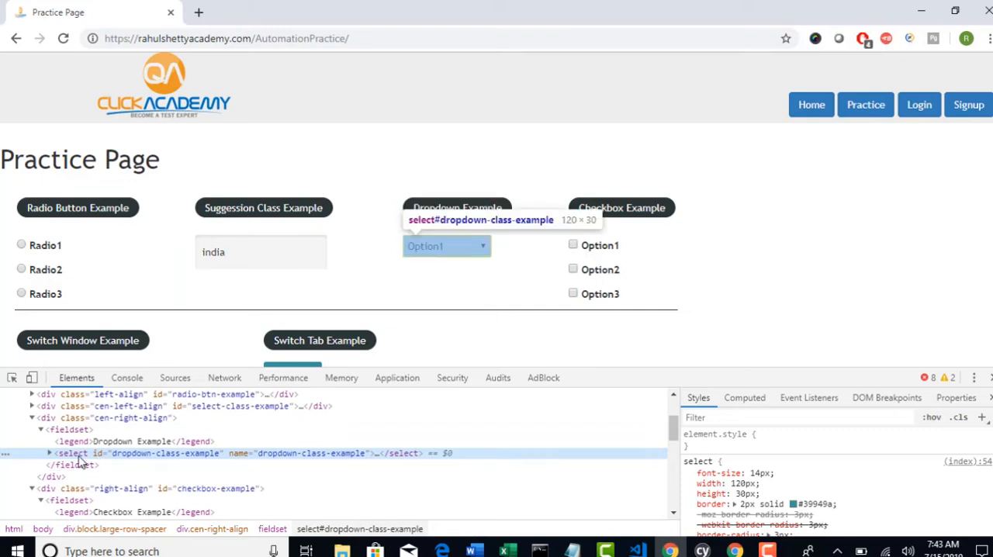
mouse_move(85, 457)
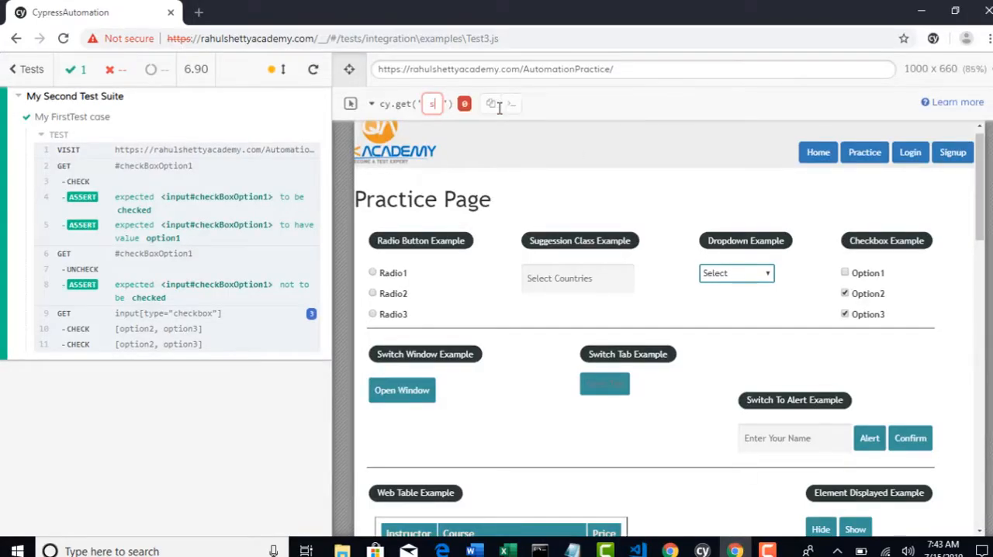
- Enter 'select' as the cy.get selector for the static dropdown
type("select')")
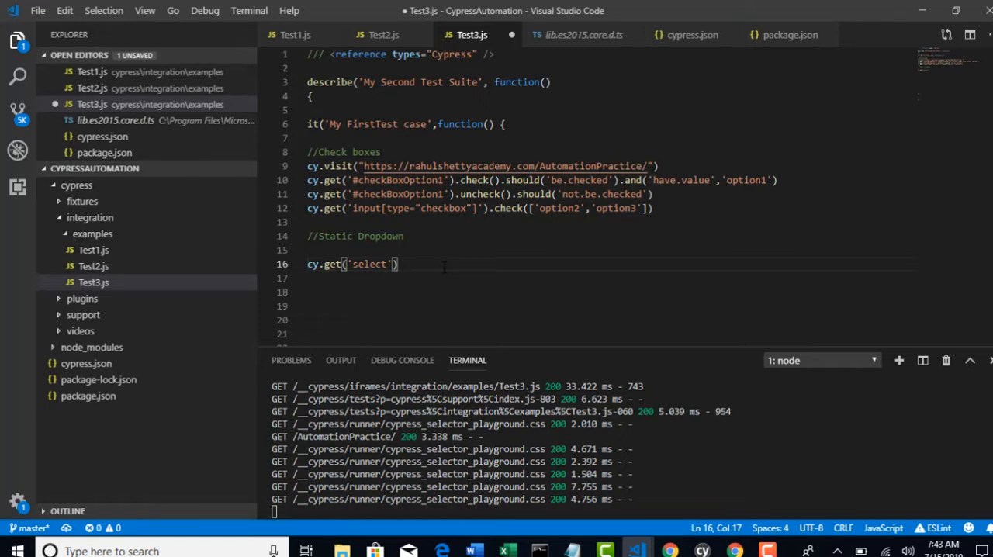
- Complete line 16 as cy.get('select').select() with an empty argument
type(".")
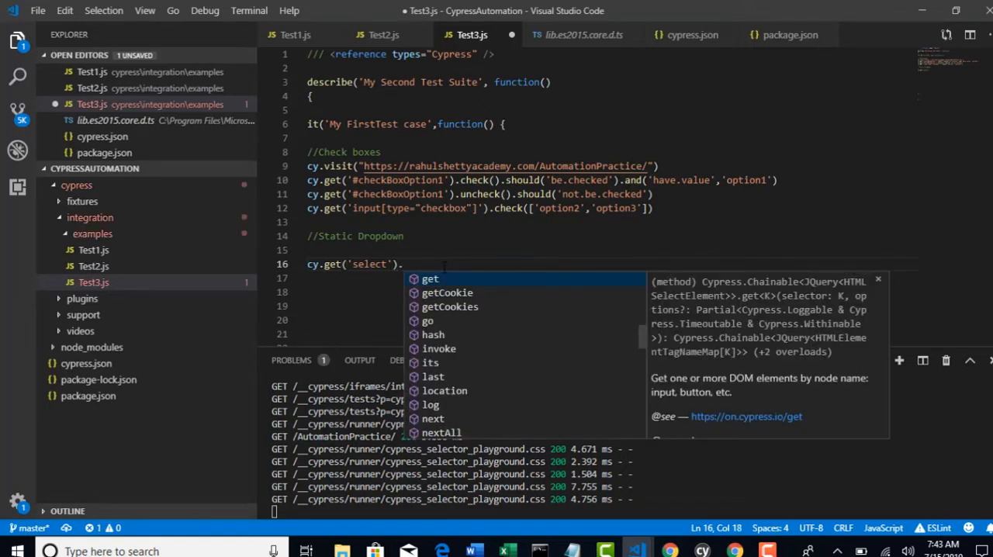
type("sele")
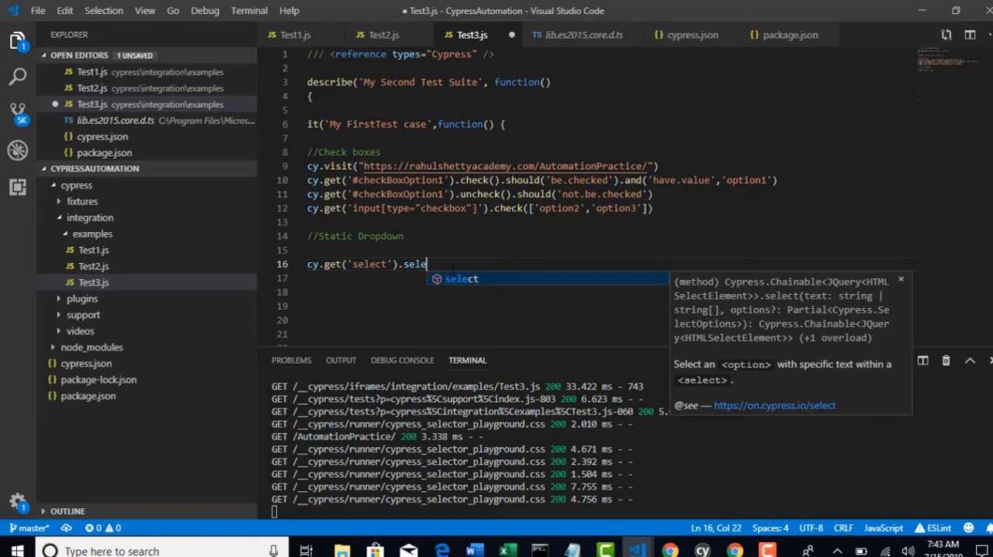
type("ct")
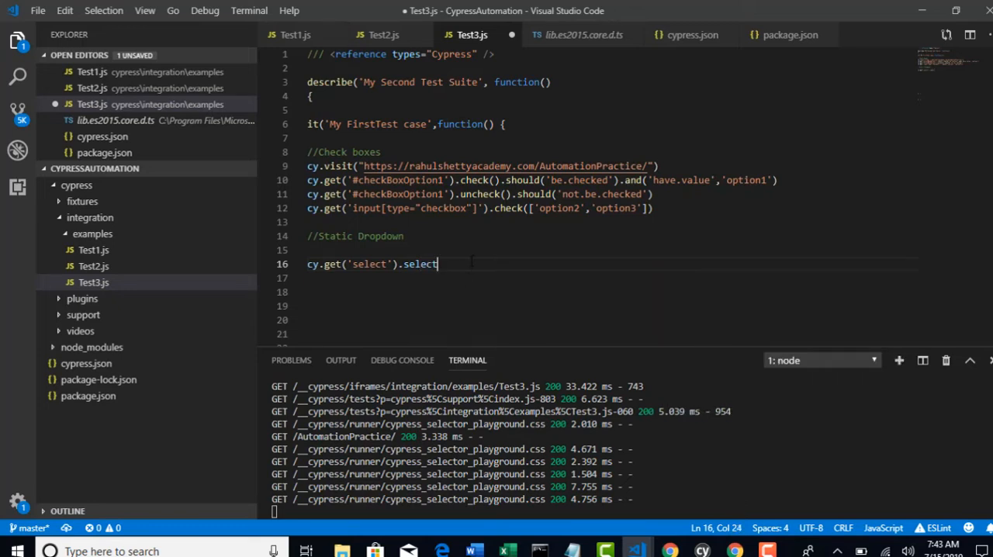
type("()")
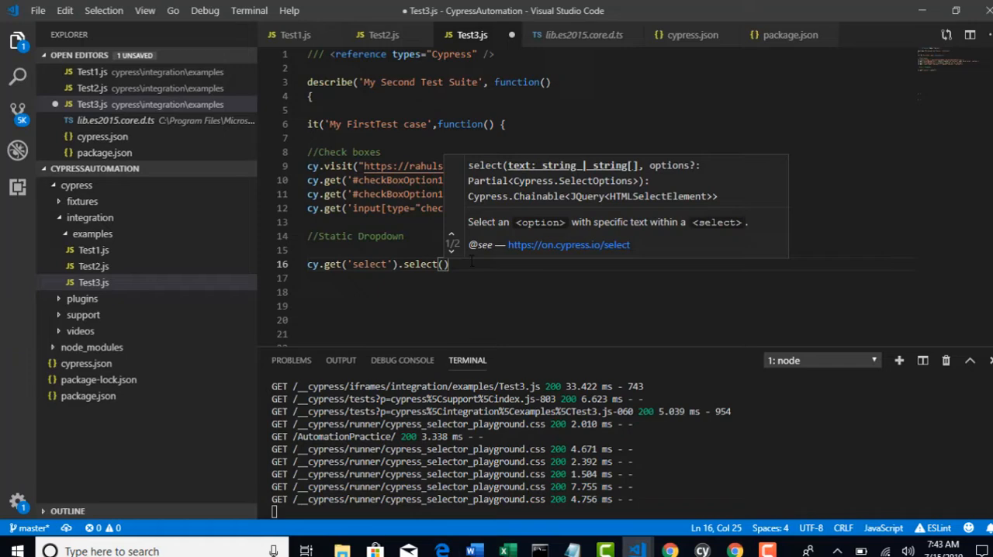
mouse_move(671, 534)
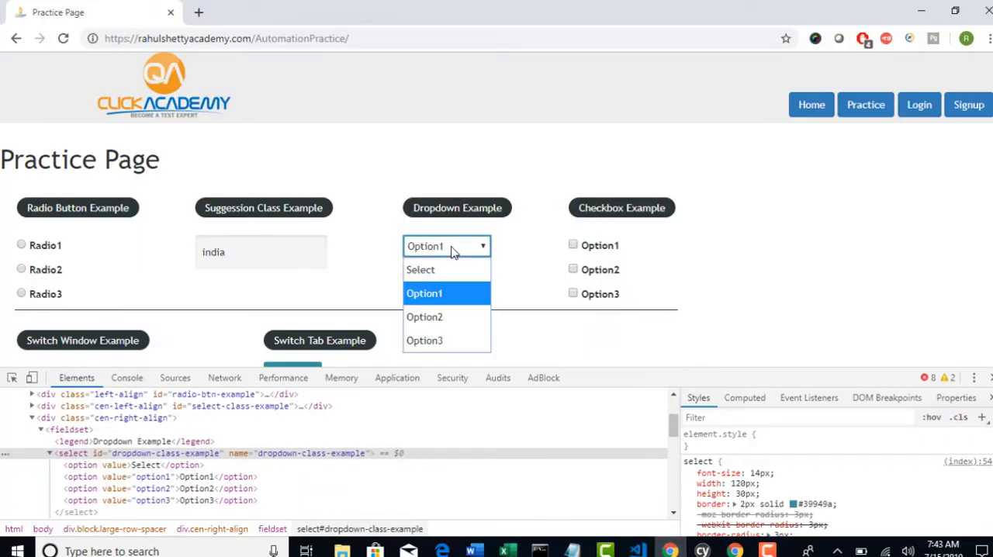
mouse_move(447, 316)
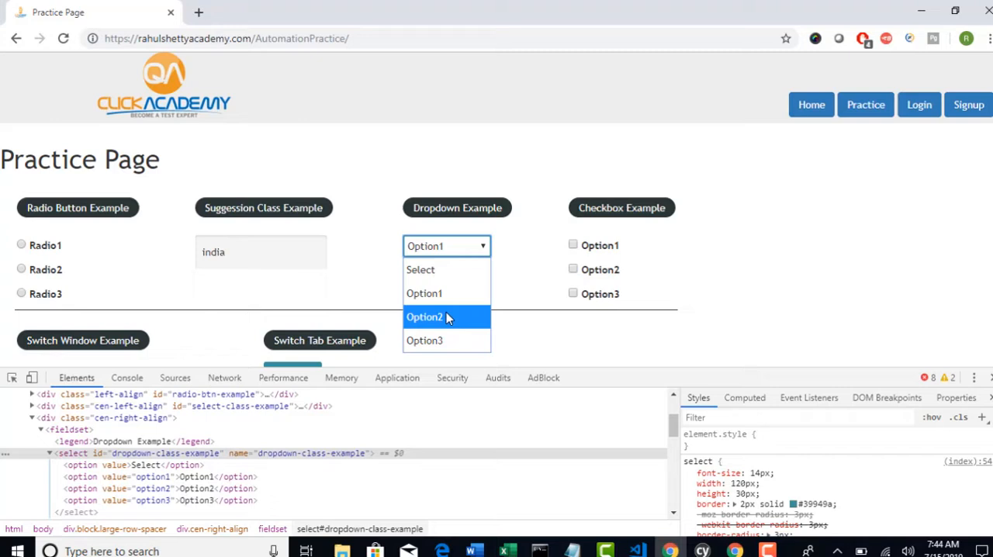
- Choose Option2, inspect its option value attribute and compare the dropdown labels Option1–Option3
left_click(425, 316)
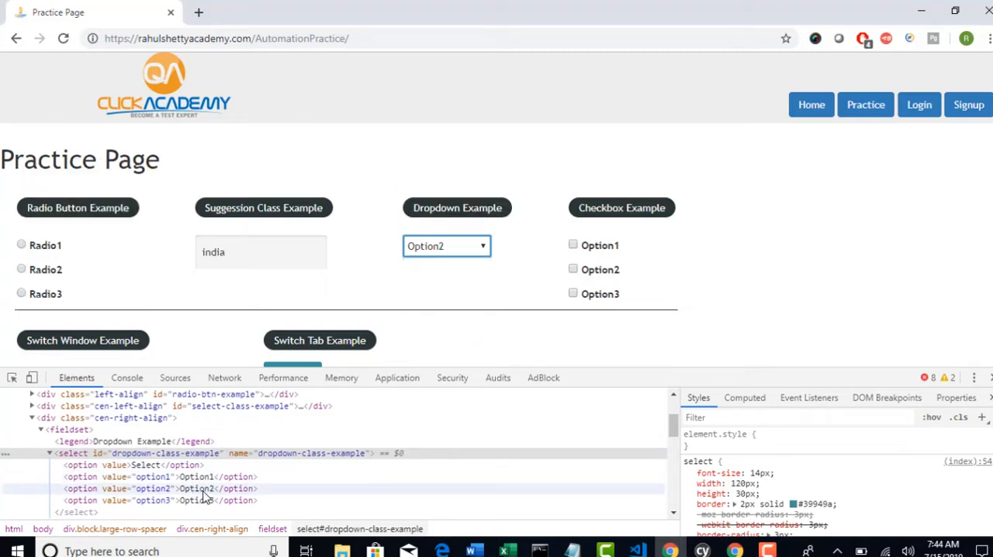
left_click(195, 487)
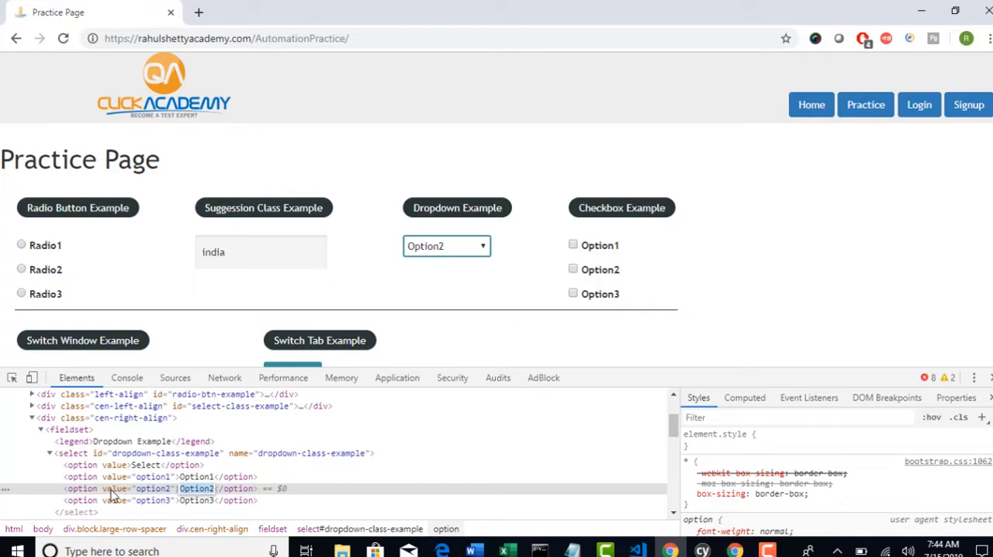
mouse_move(186, 500)
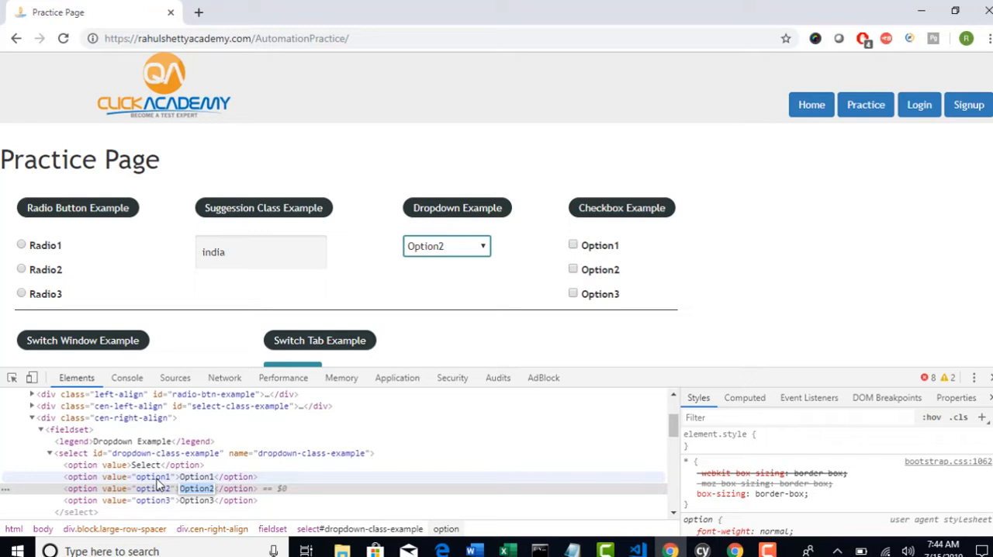
mouse_move(143, 496)
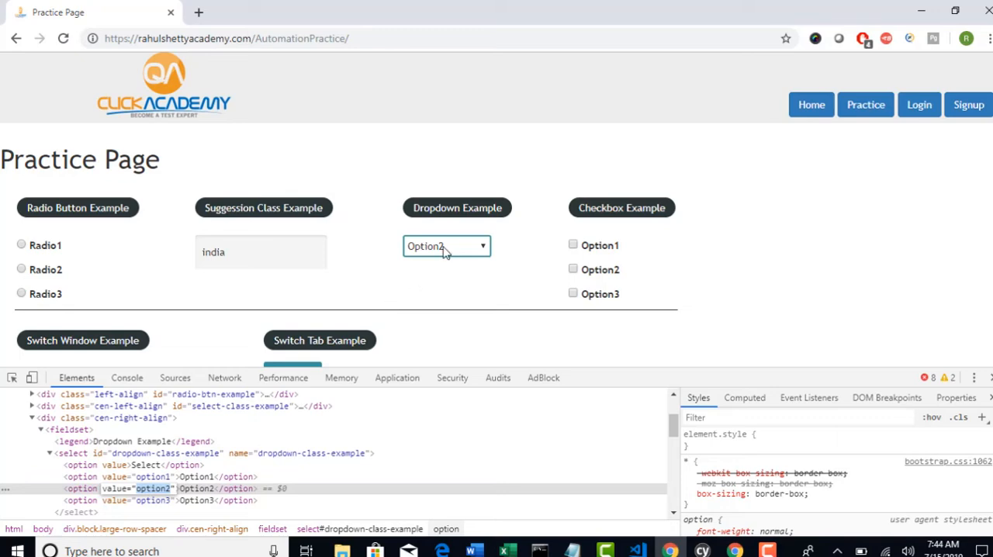
left_click(447, 246)
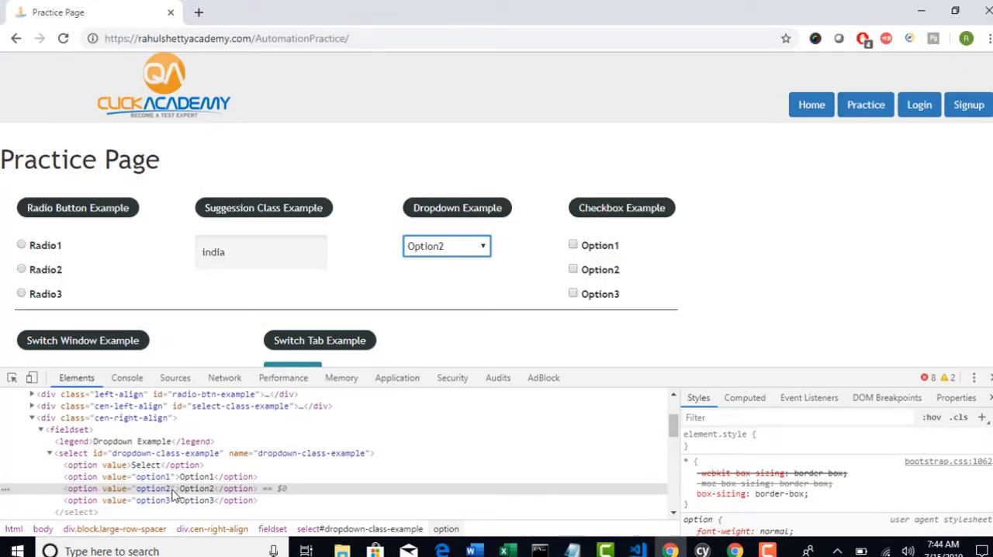
left_click(447, 245)
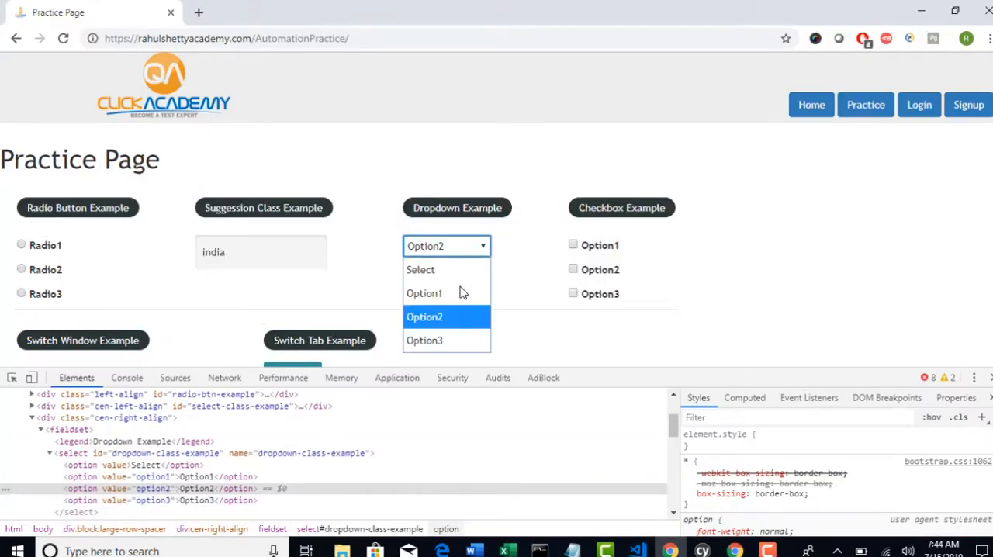
key("alt+tab")
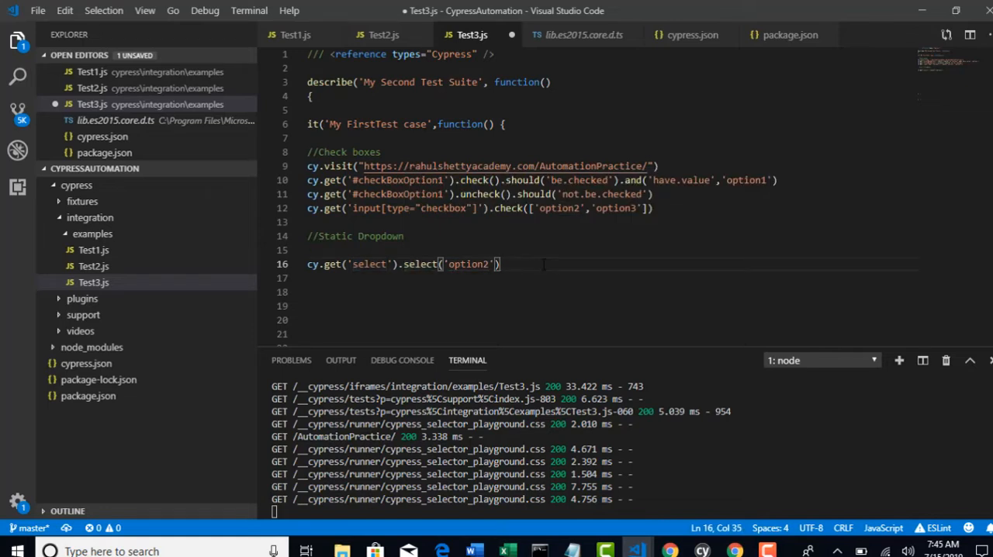
- Chain .should('have.value','option2') onto the select('option2') call on line 16
triple_click(404, 264)
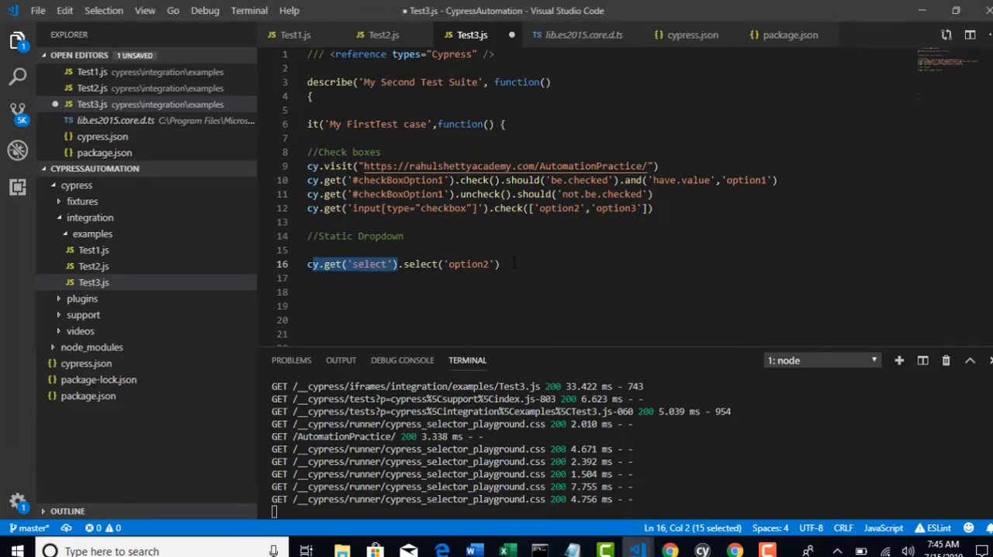
left_click(501, 264)
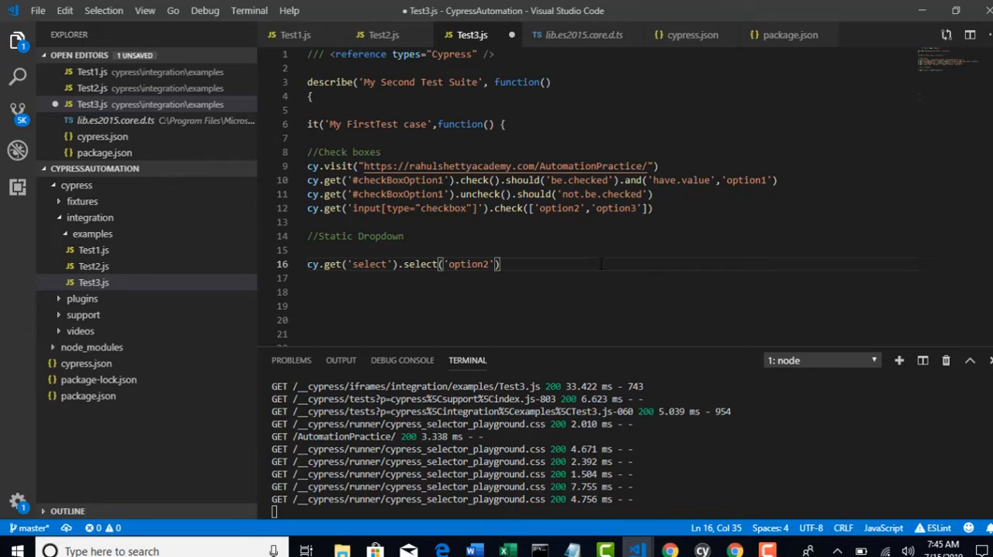
type(".s")
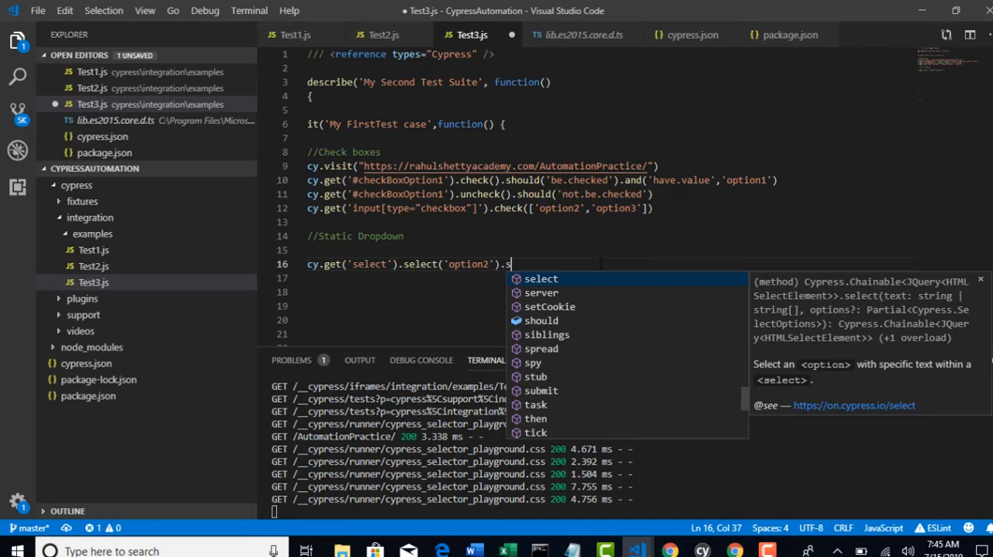
type("hould()")
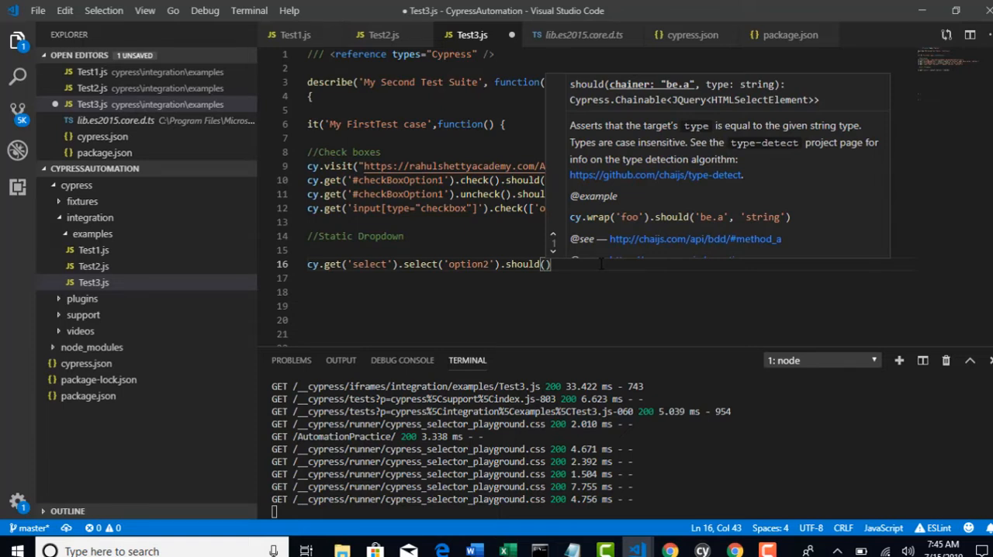
type("have.value'")
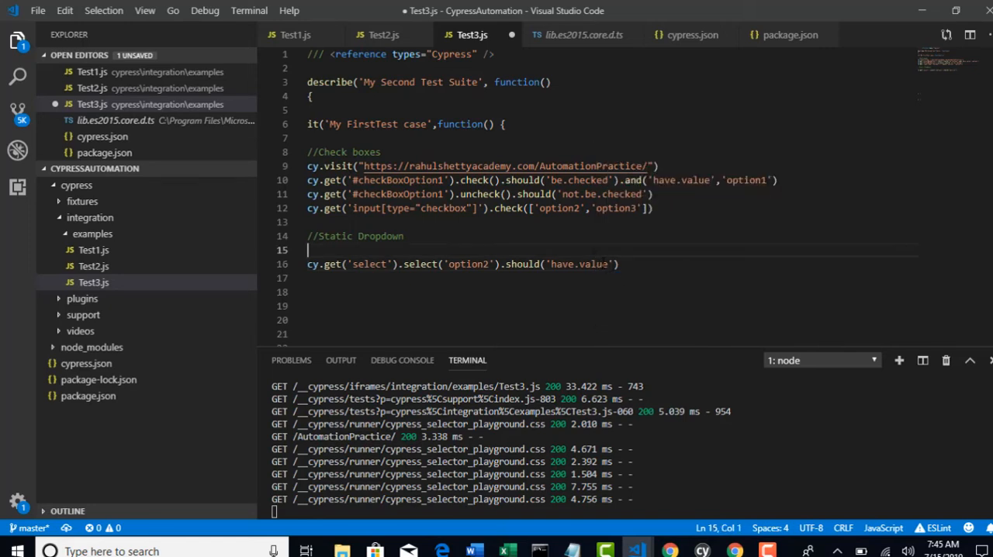
type(",")
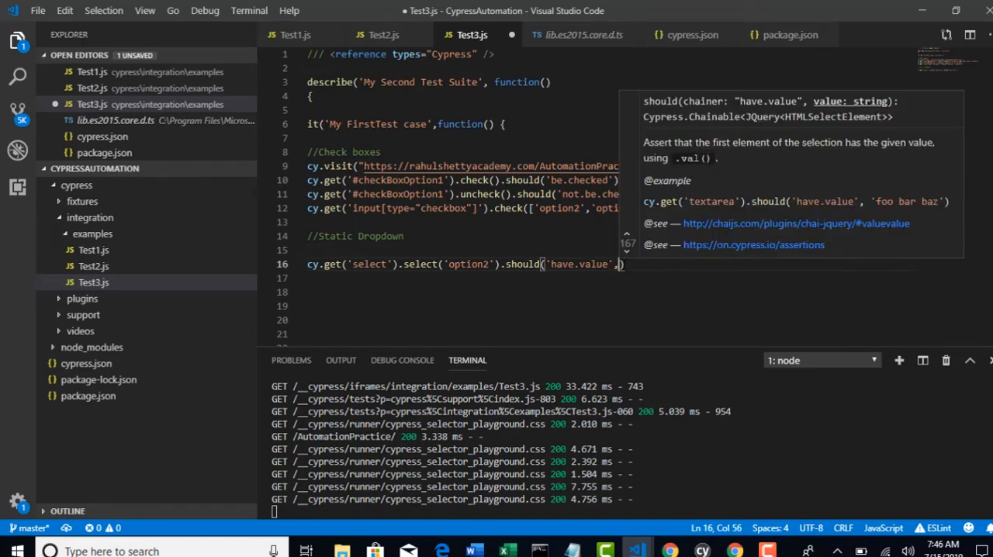
type("'")
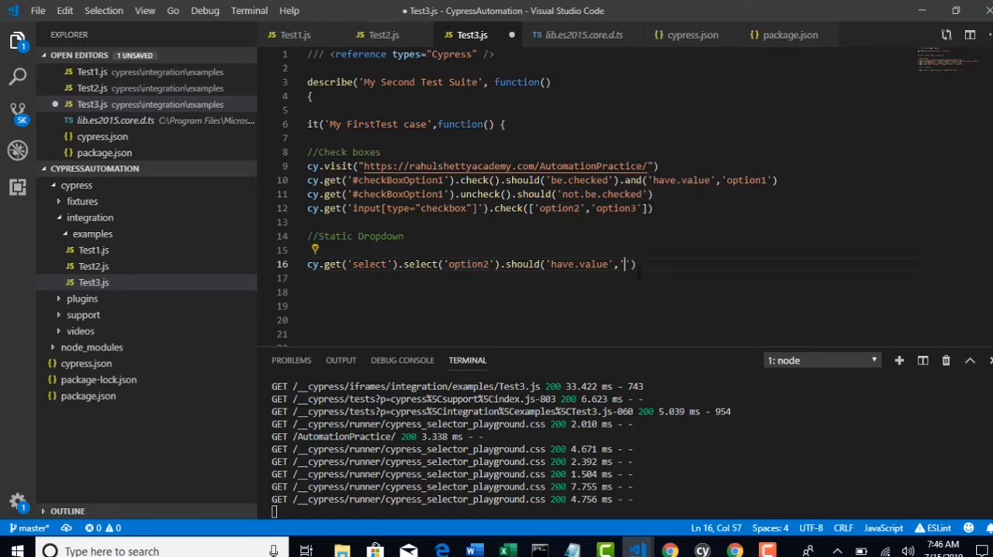
type("option2")
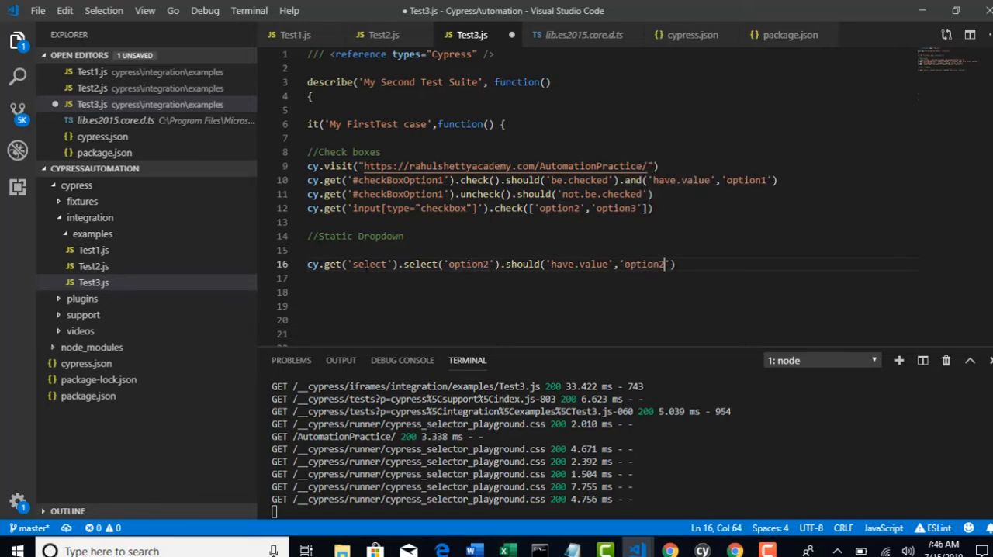
- Highlight the option2 values in the assertion and the select call to compare them
double_click(465, 264)
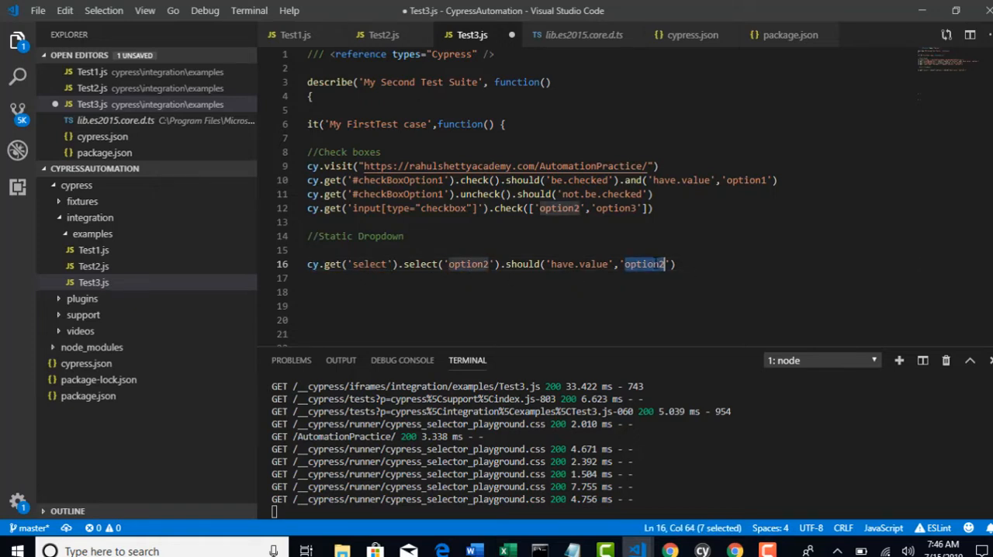
left_click(461, 264)
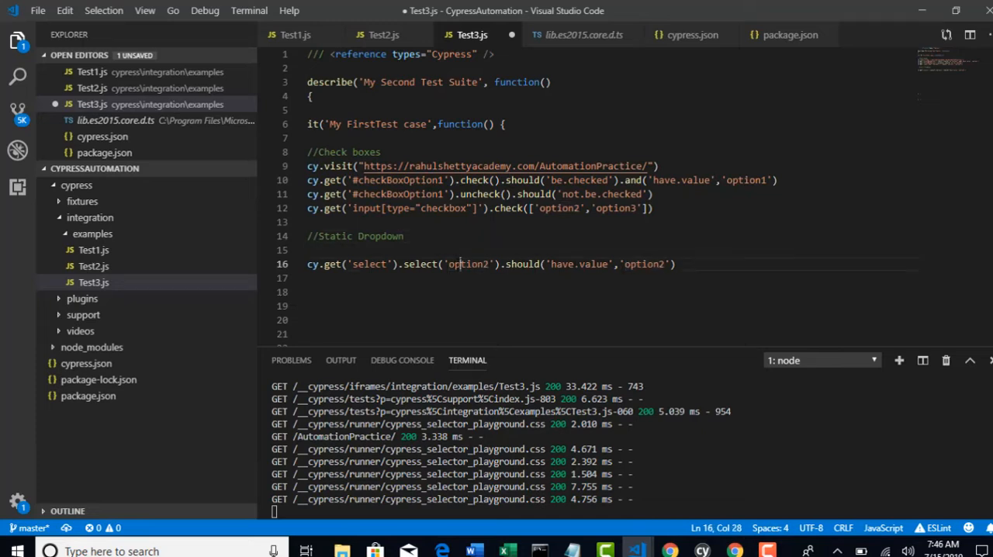
double_click(643, 264)
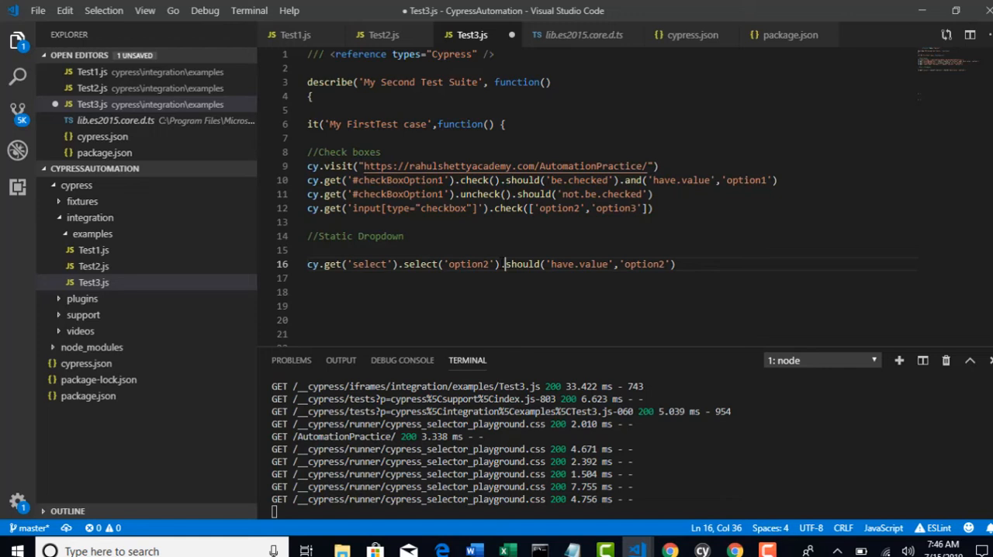
left_click_drag(503, 264, 308, 264)
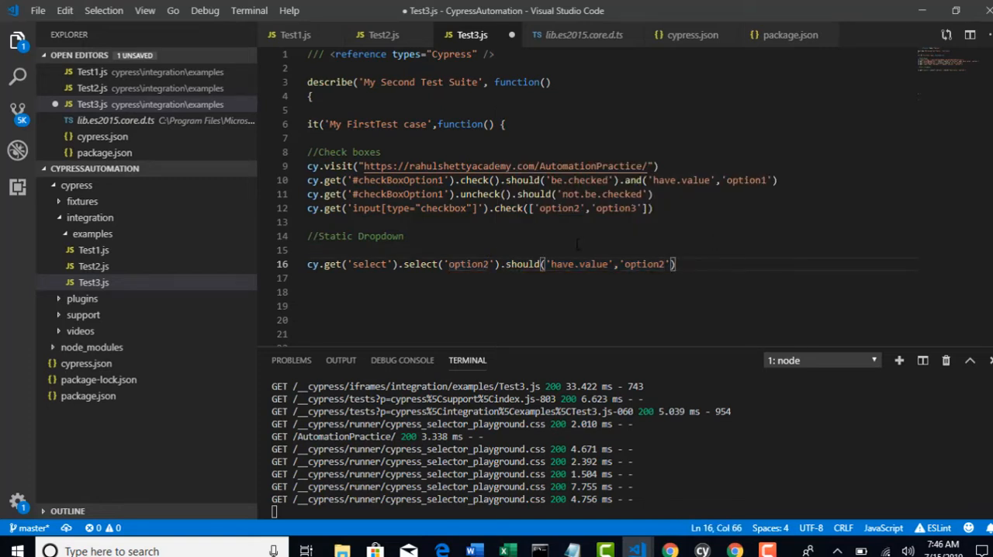
double_click(466, 264)
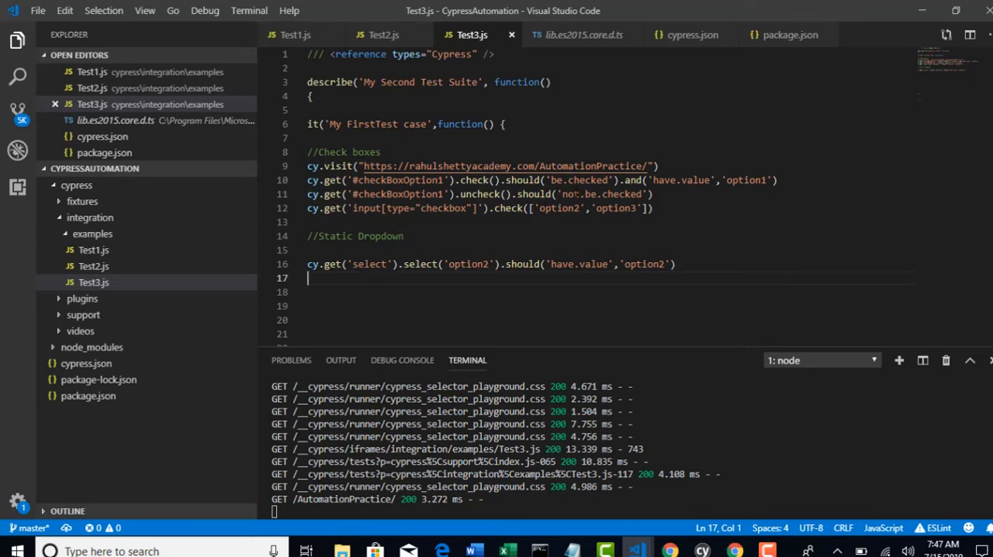
- Change the assertion's expected value from option2 to option1 on line 16
left_click_drag(580, 194, 633, 194)
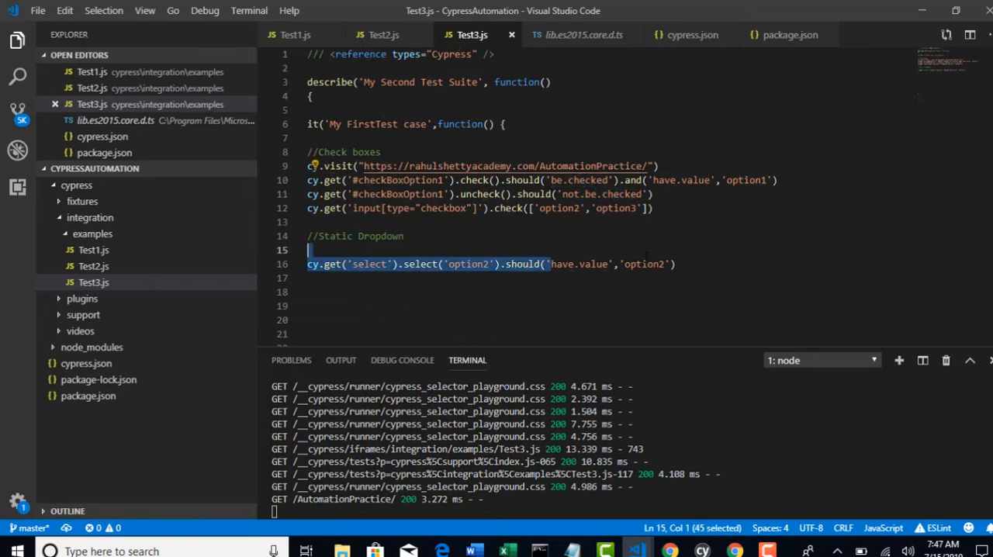
left_click(674, 264)
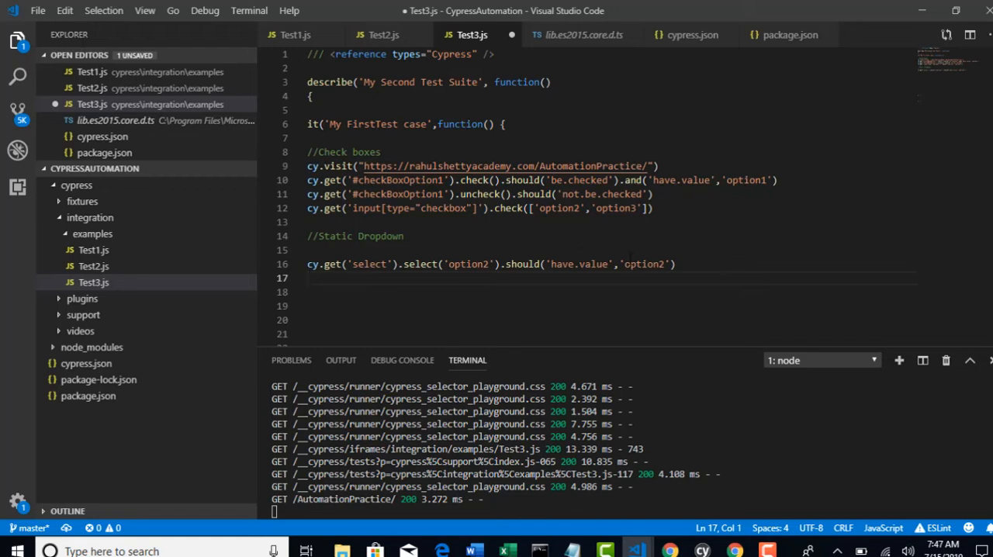
double_click(467, 263)
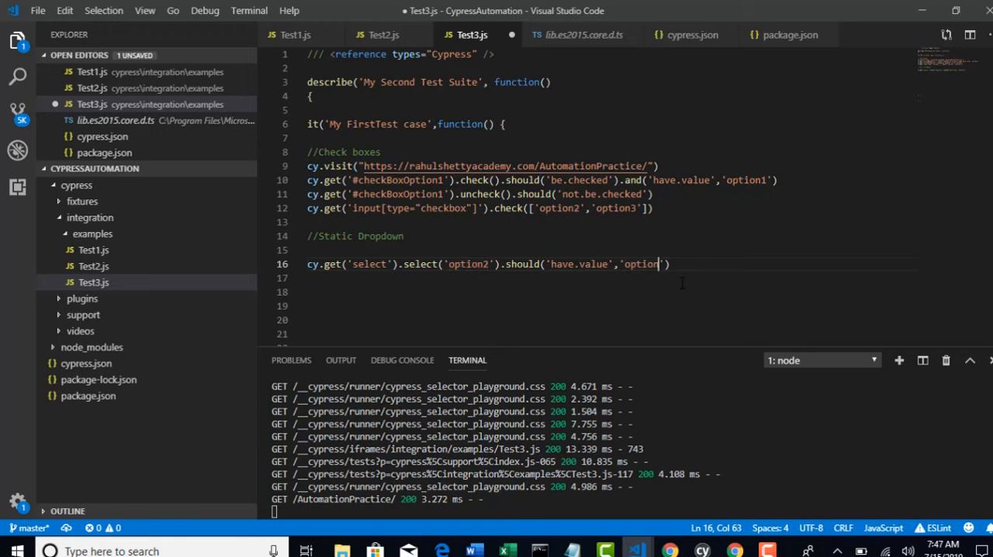
type("1")
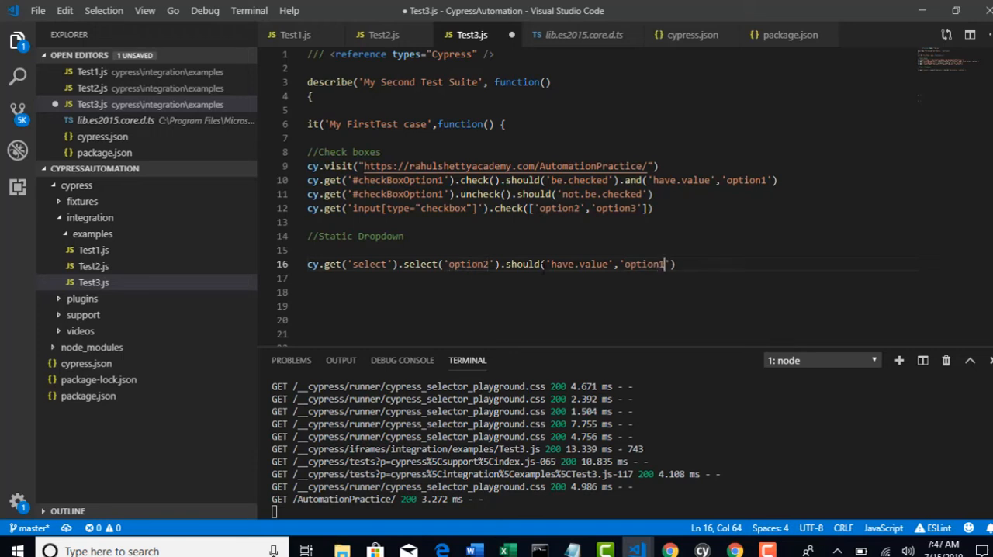
double_click(465, 263)
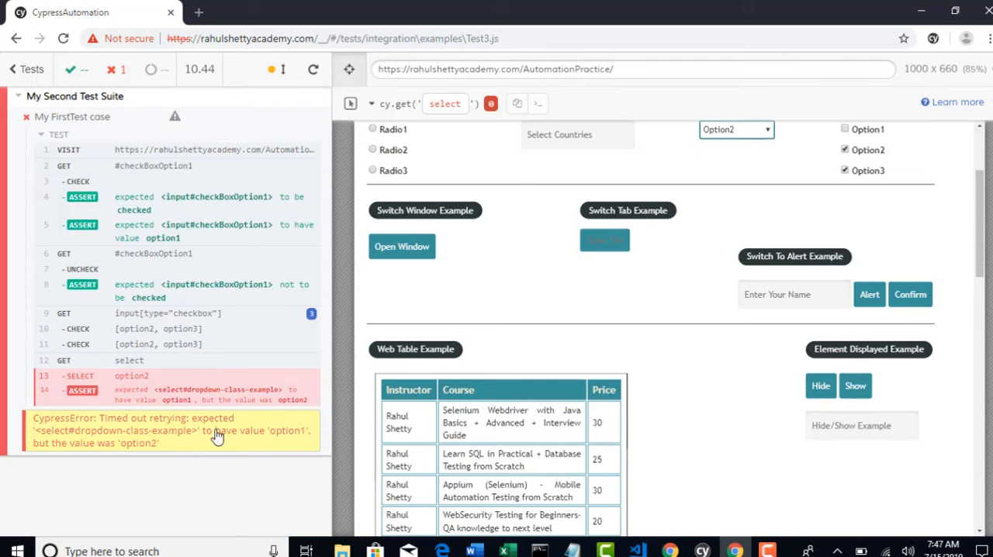
mouse_move(225, 443)
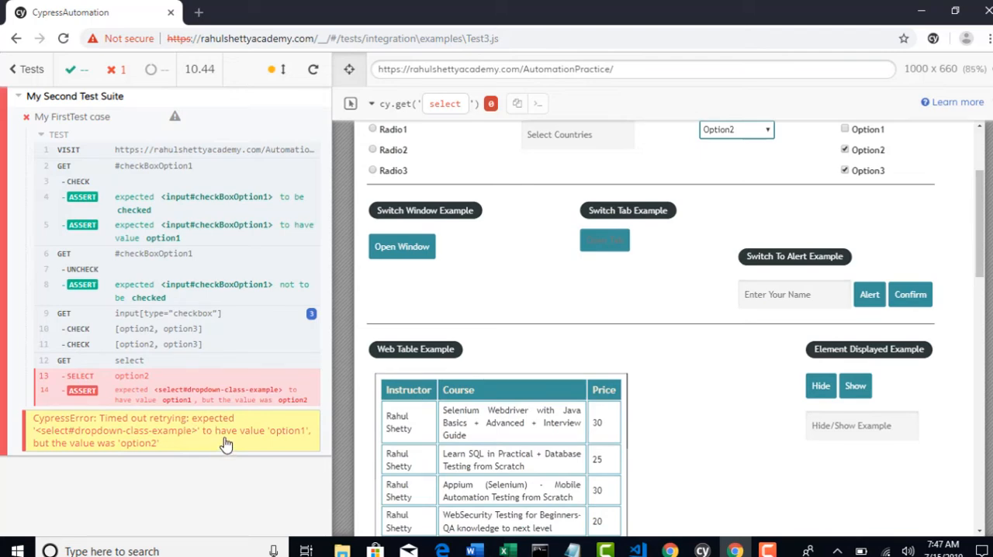
mouse_move(205, 450)
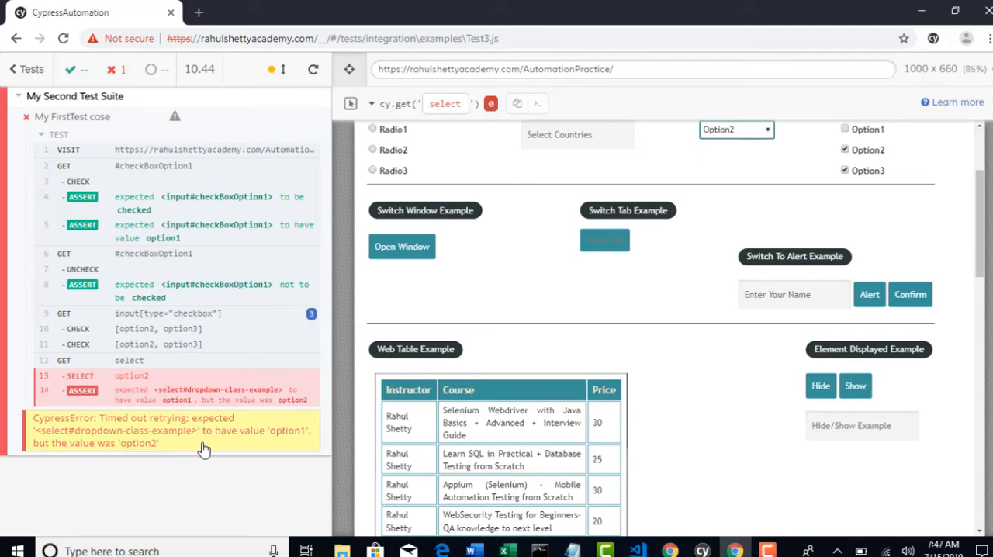
mouse_move(276, 444)
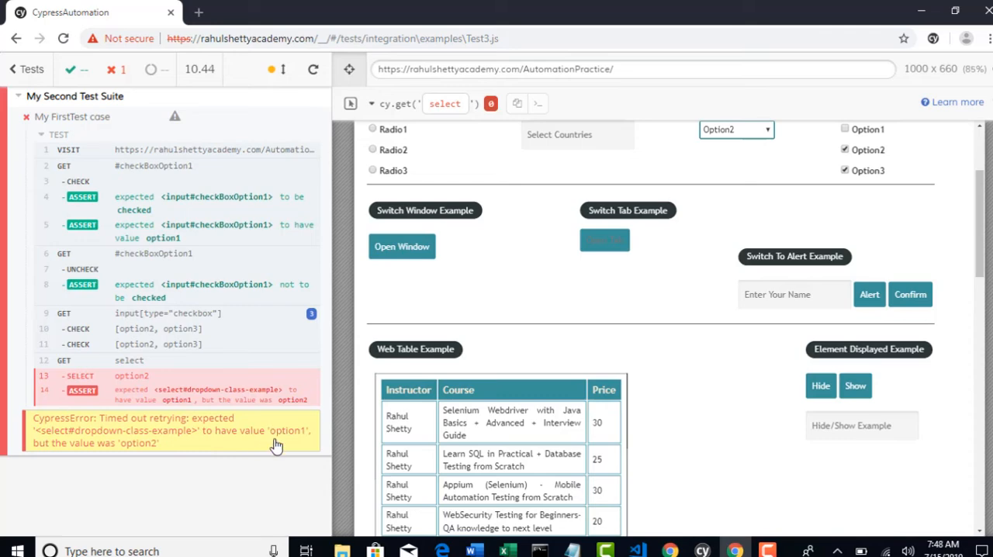
mouse_move(135, 453)
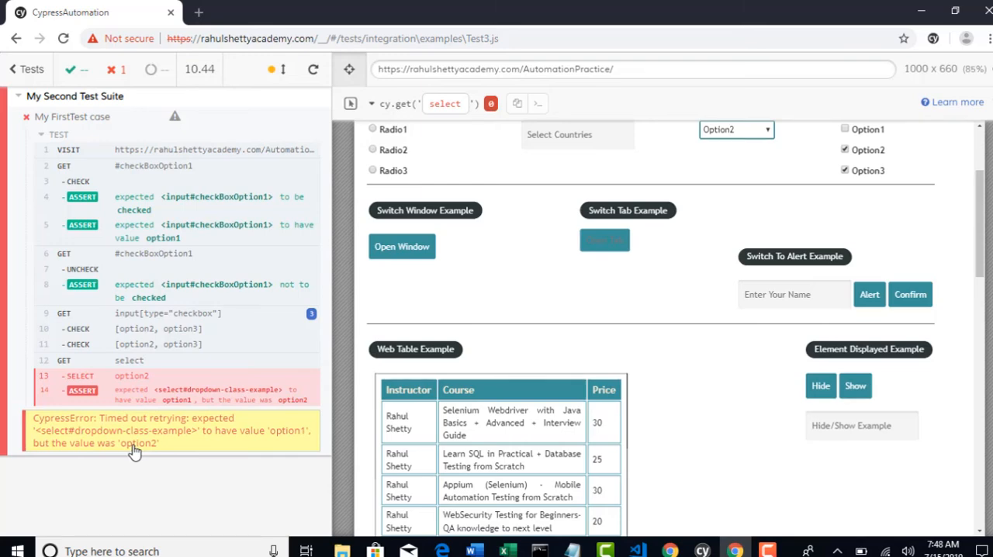
mouse_move(229, 428)
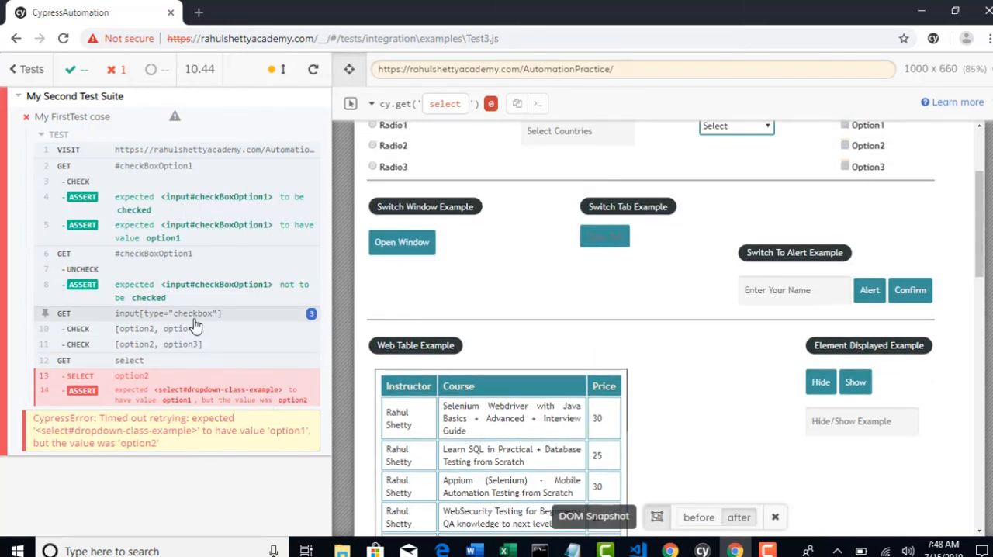
mouse_move(312, 313)
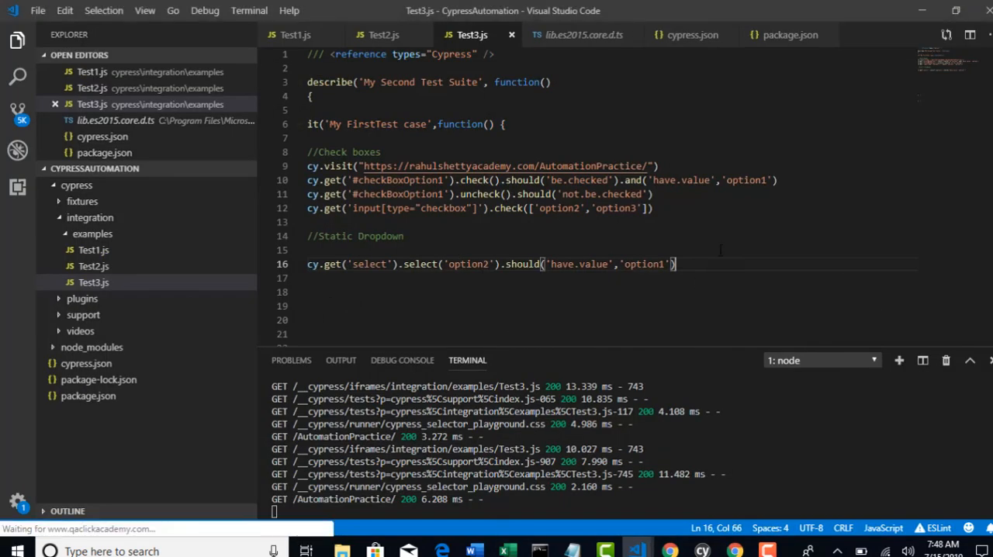
- Add a '//Dynamic dropdowns' comment on line 18 below the static dropdown test
type("//")
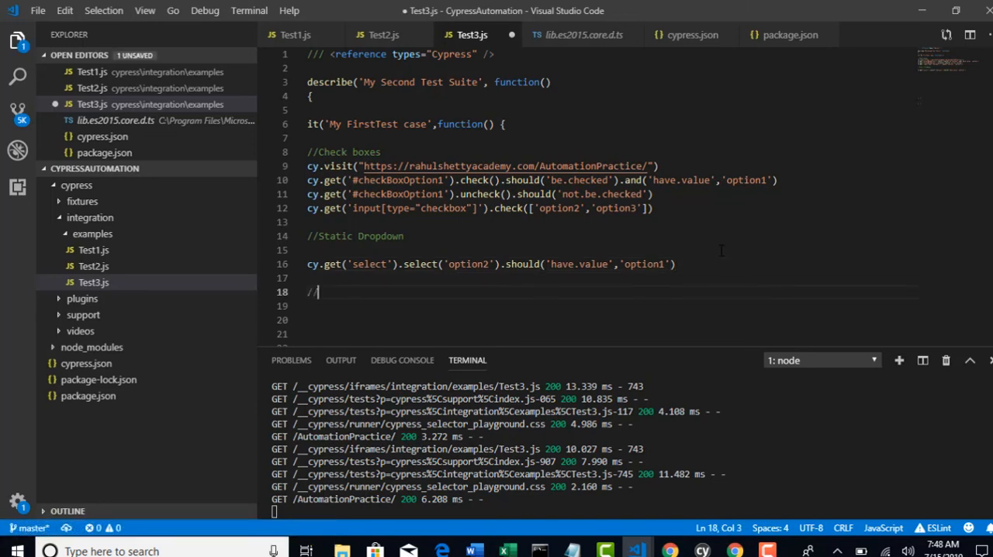
type("Dynamic dro")
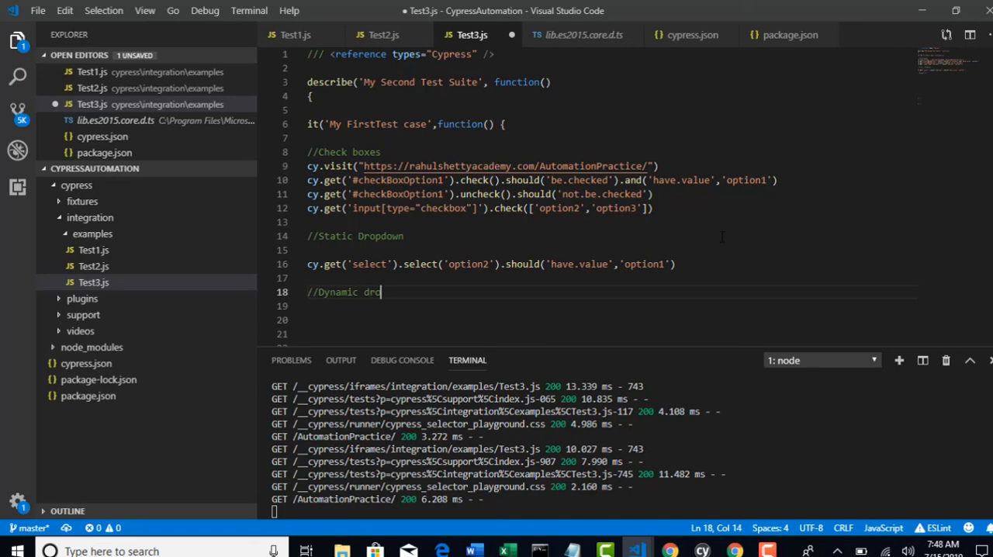
type("p")
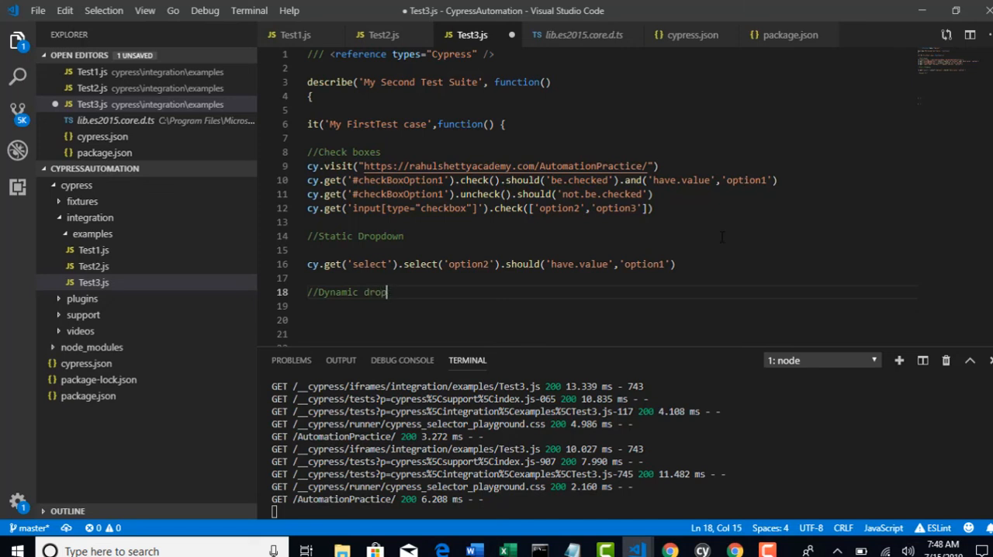
type("downs")
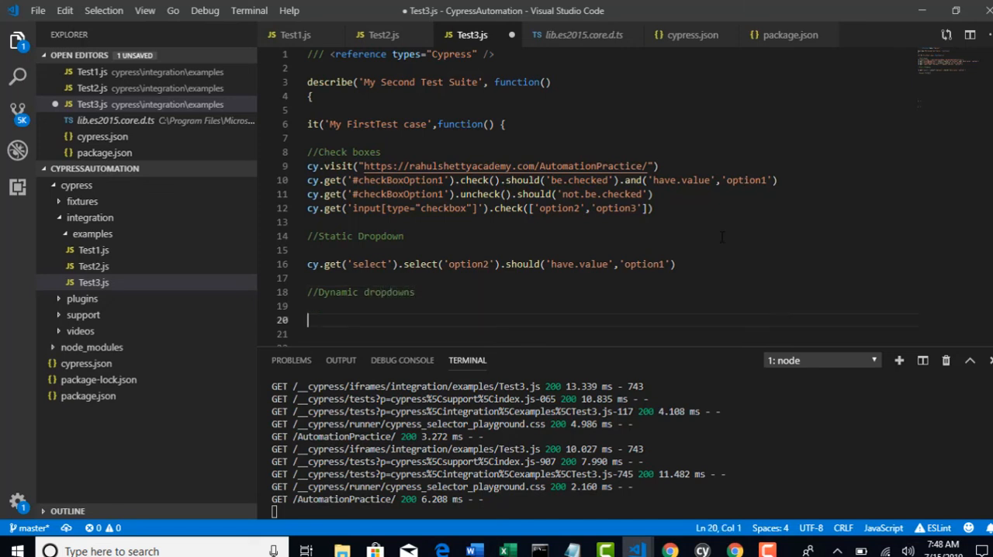